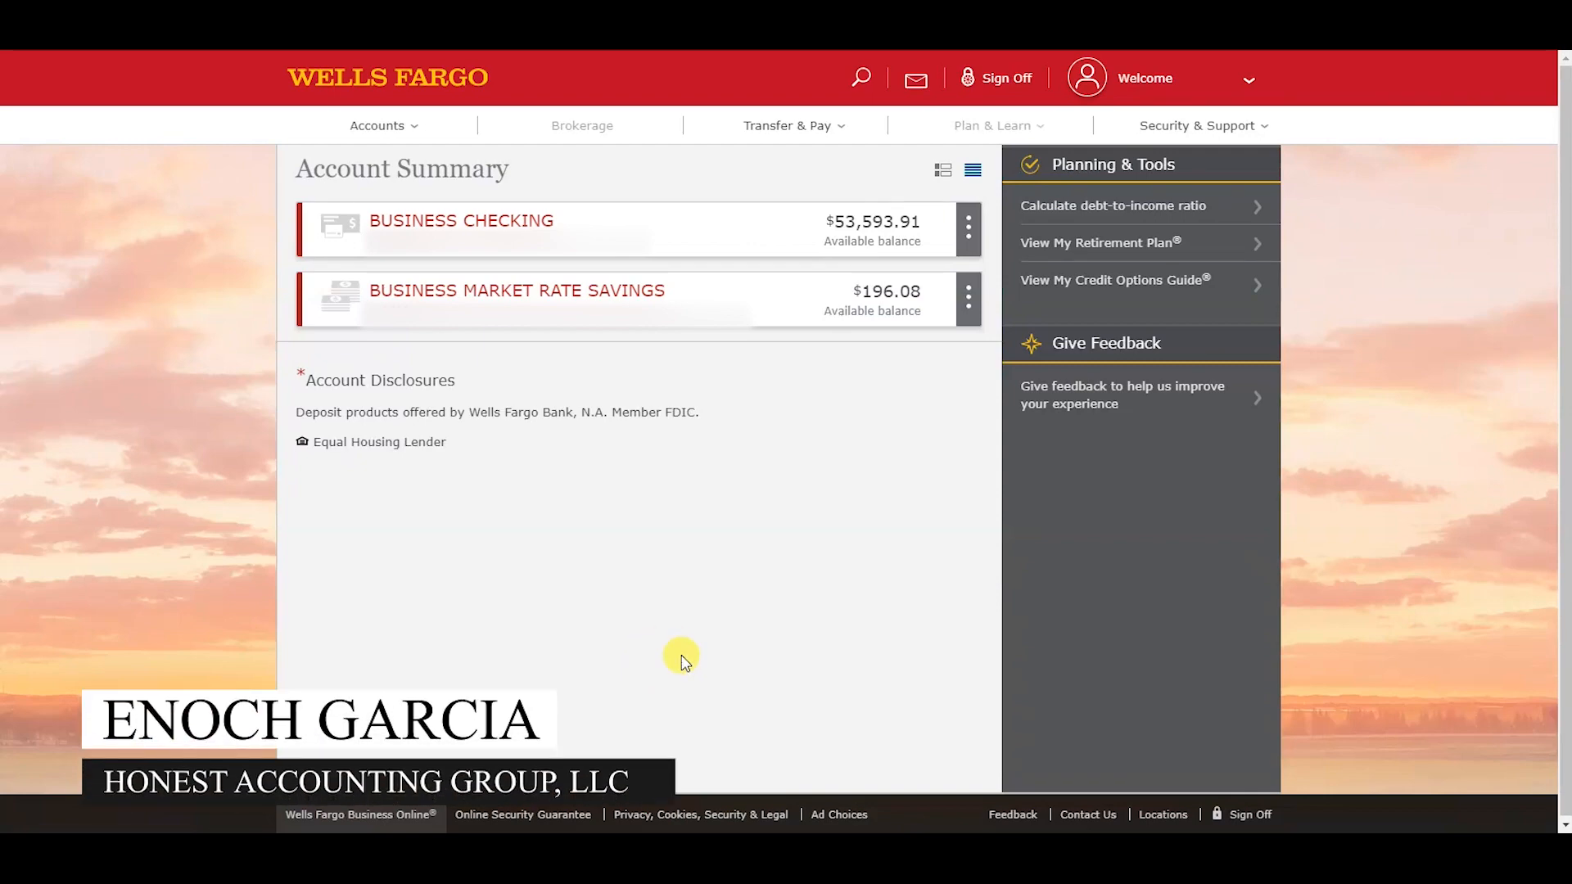
pyautogui.moveTo(566, 502)
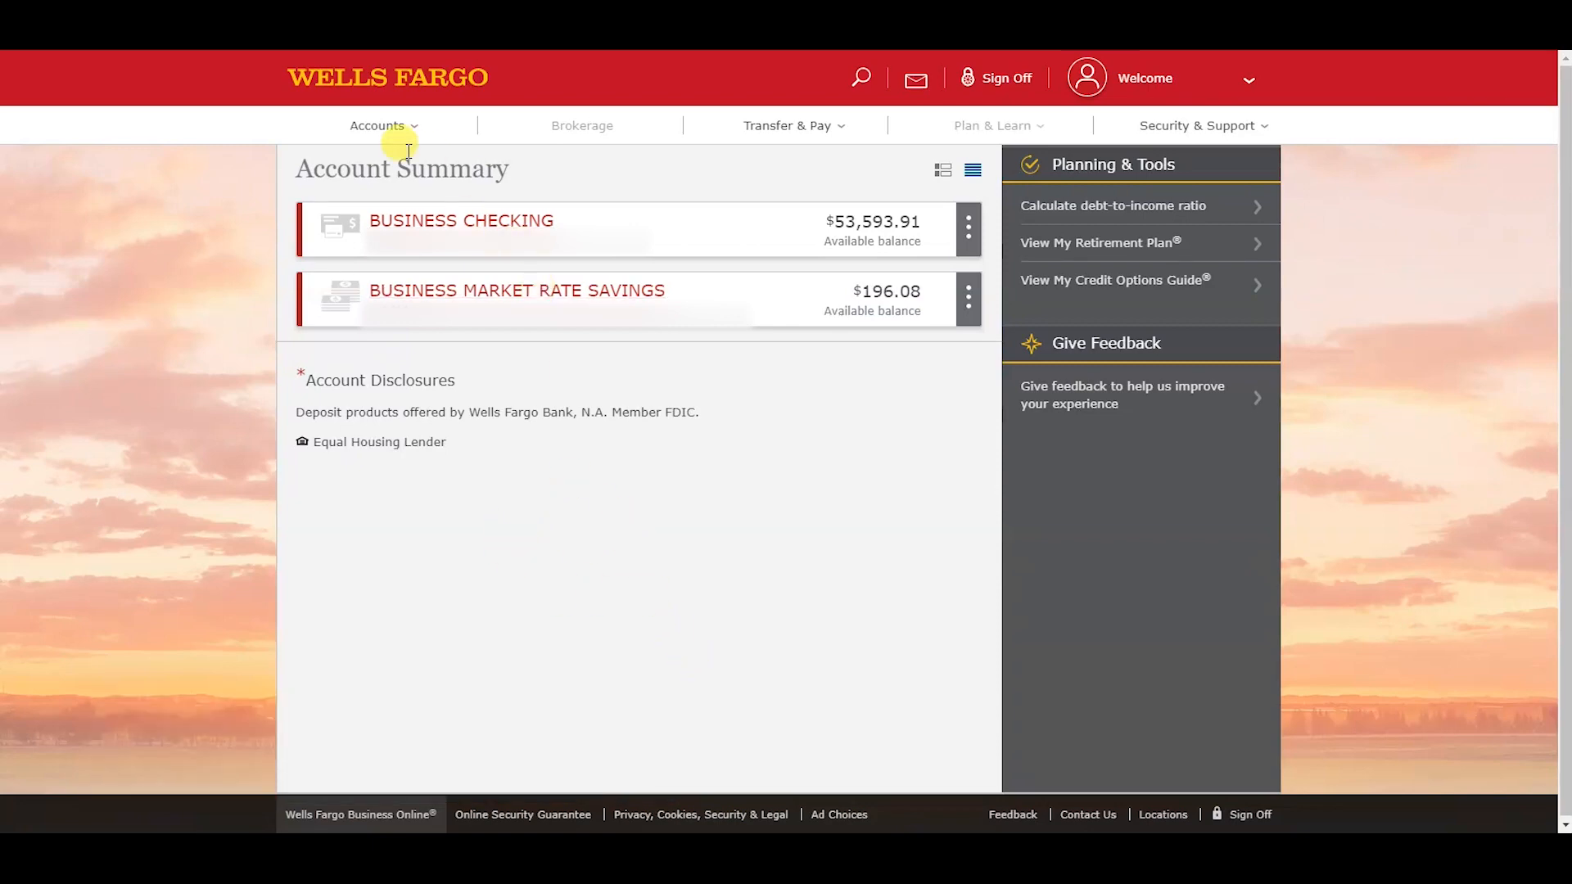
pyautogui.moveTo(460, 219)
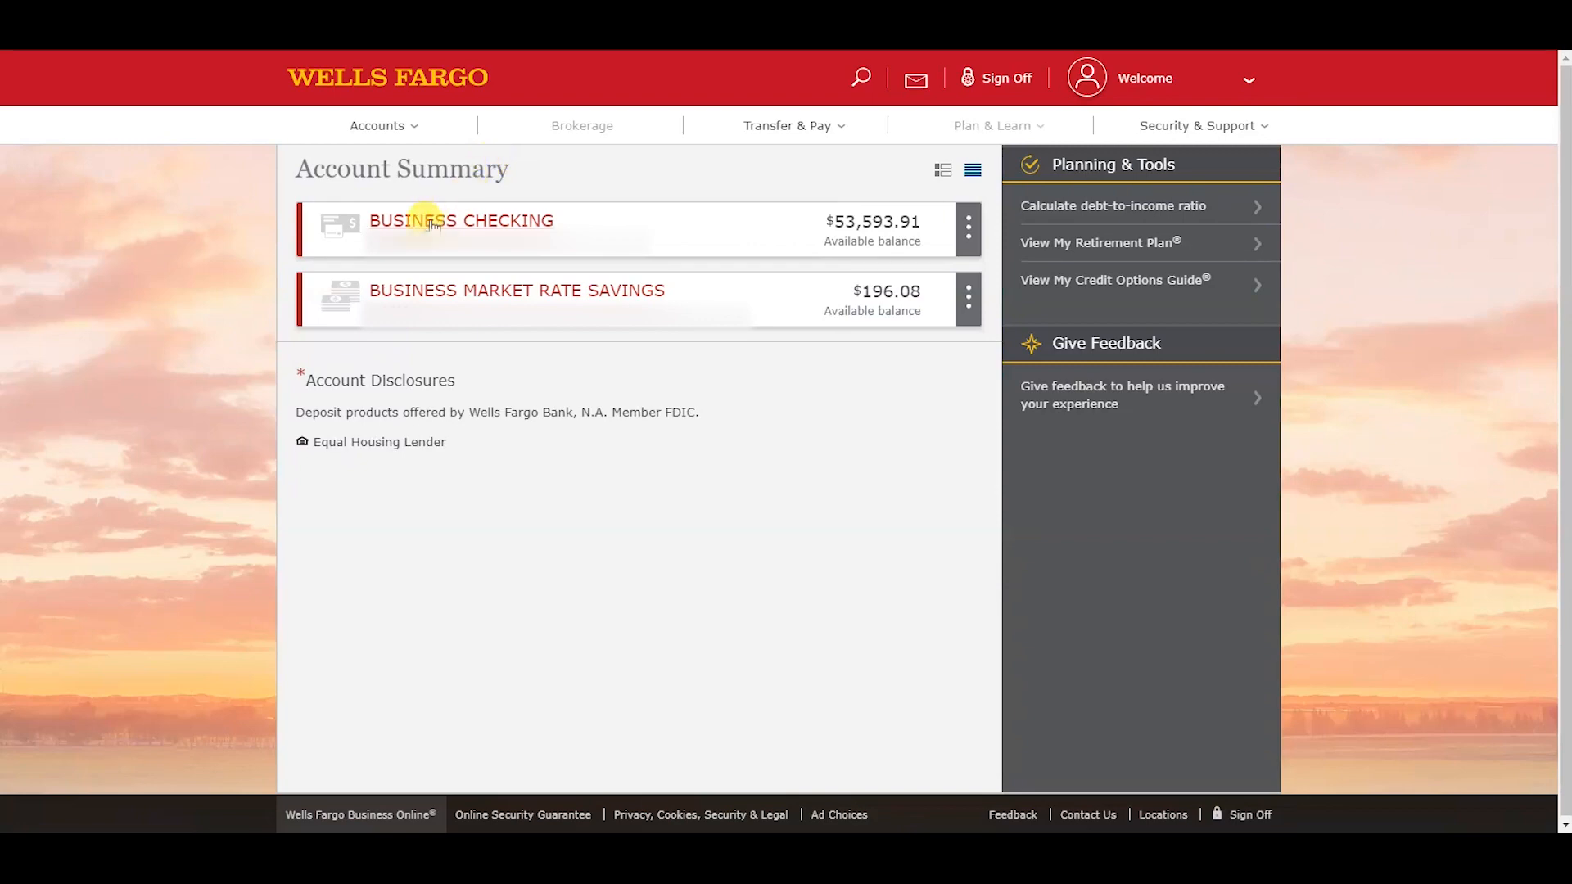
pyautogui.moveTo(425, 344)
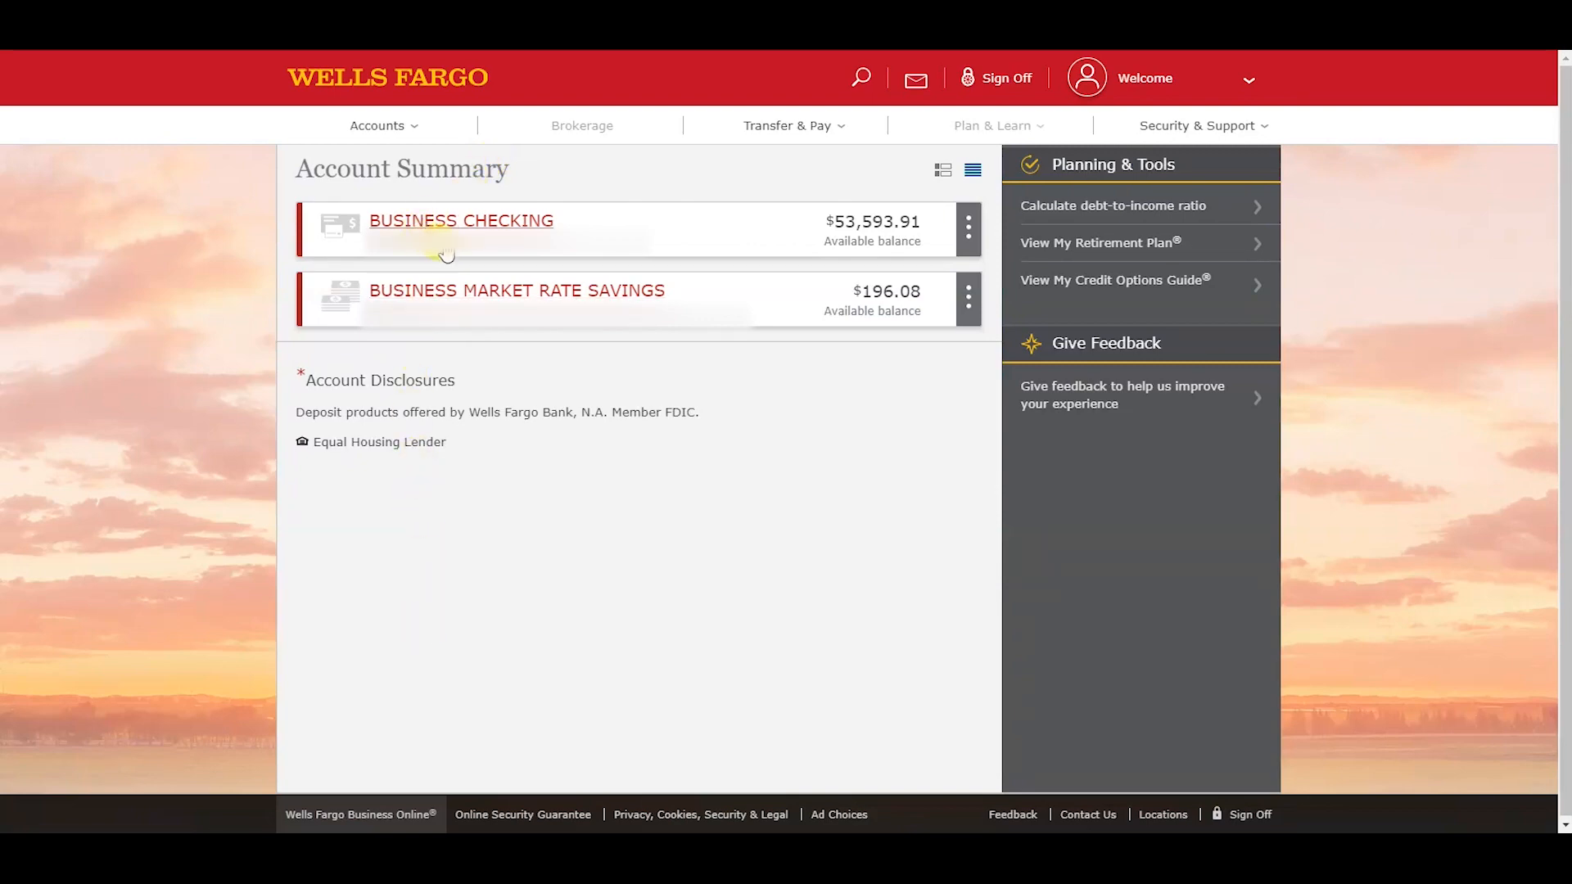
# Step: View the Business Checking account's activity summary and transaction list
pyautogui.click(461, 220)
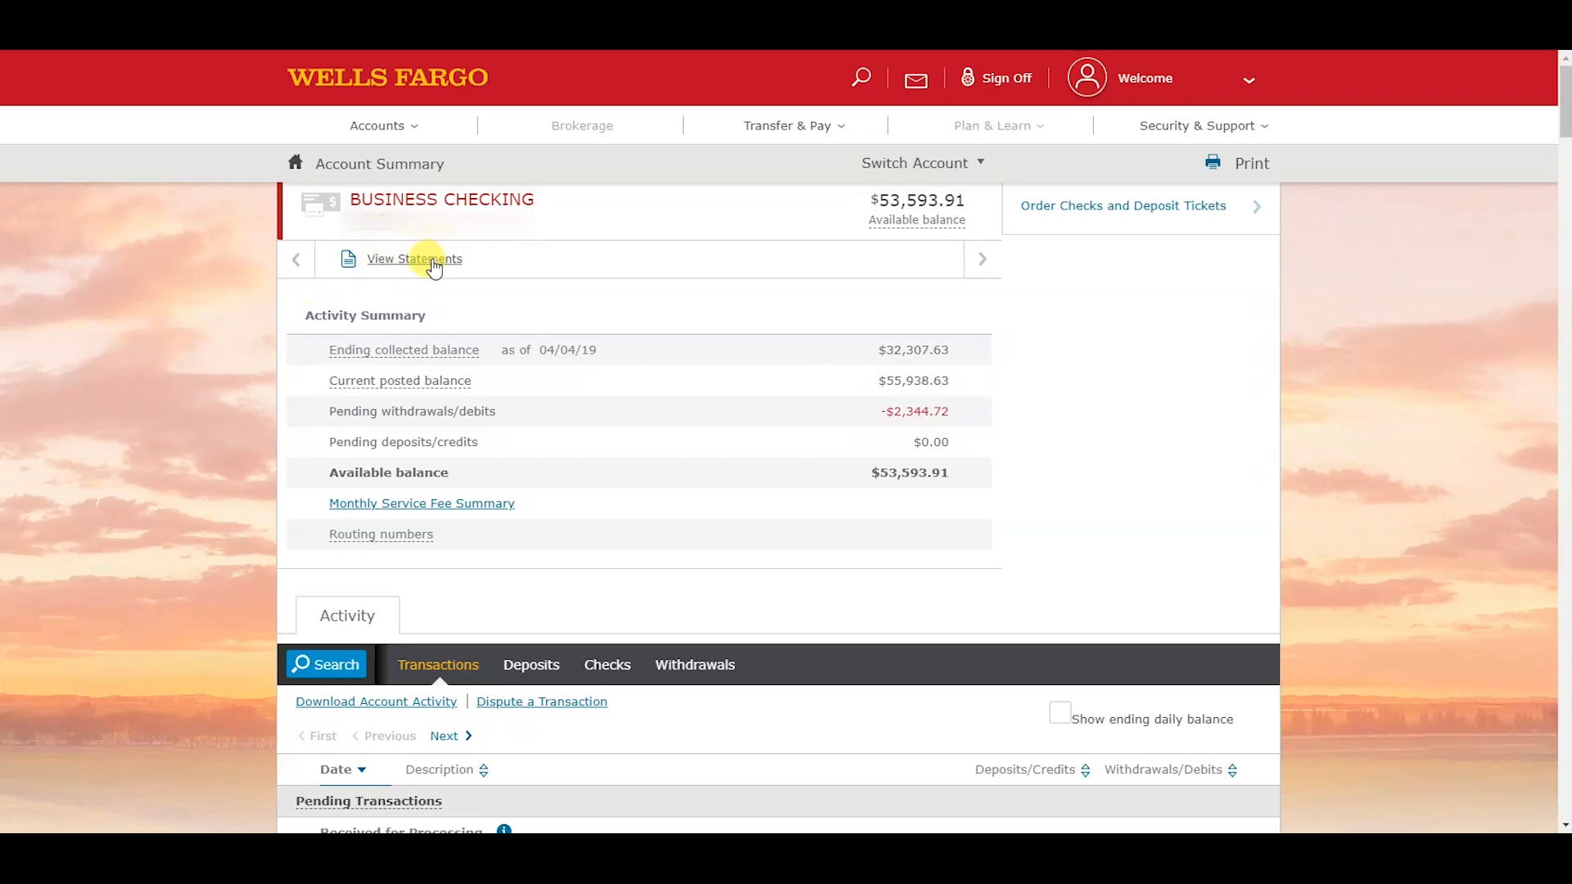
# Step: View the Business Checking statements listed for 2017
pyautogui.click(413, 259)
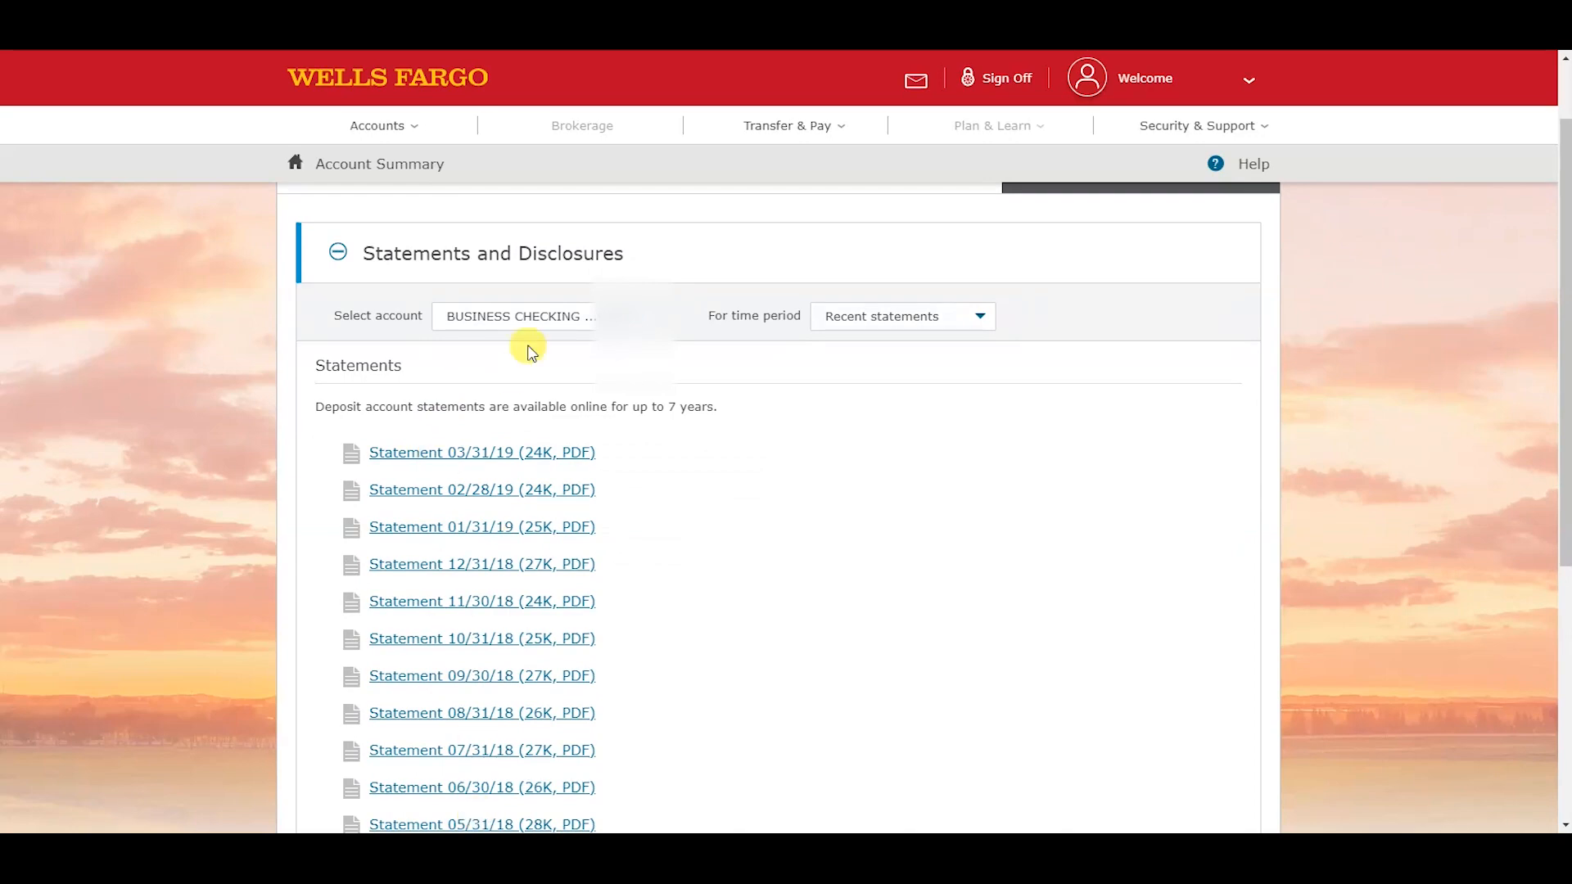
pyautogui.moveTo(747, 322)
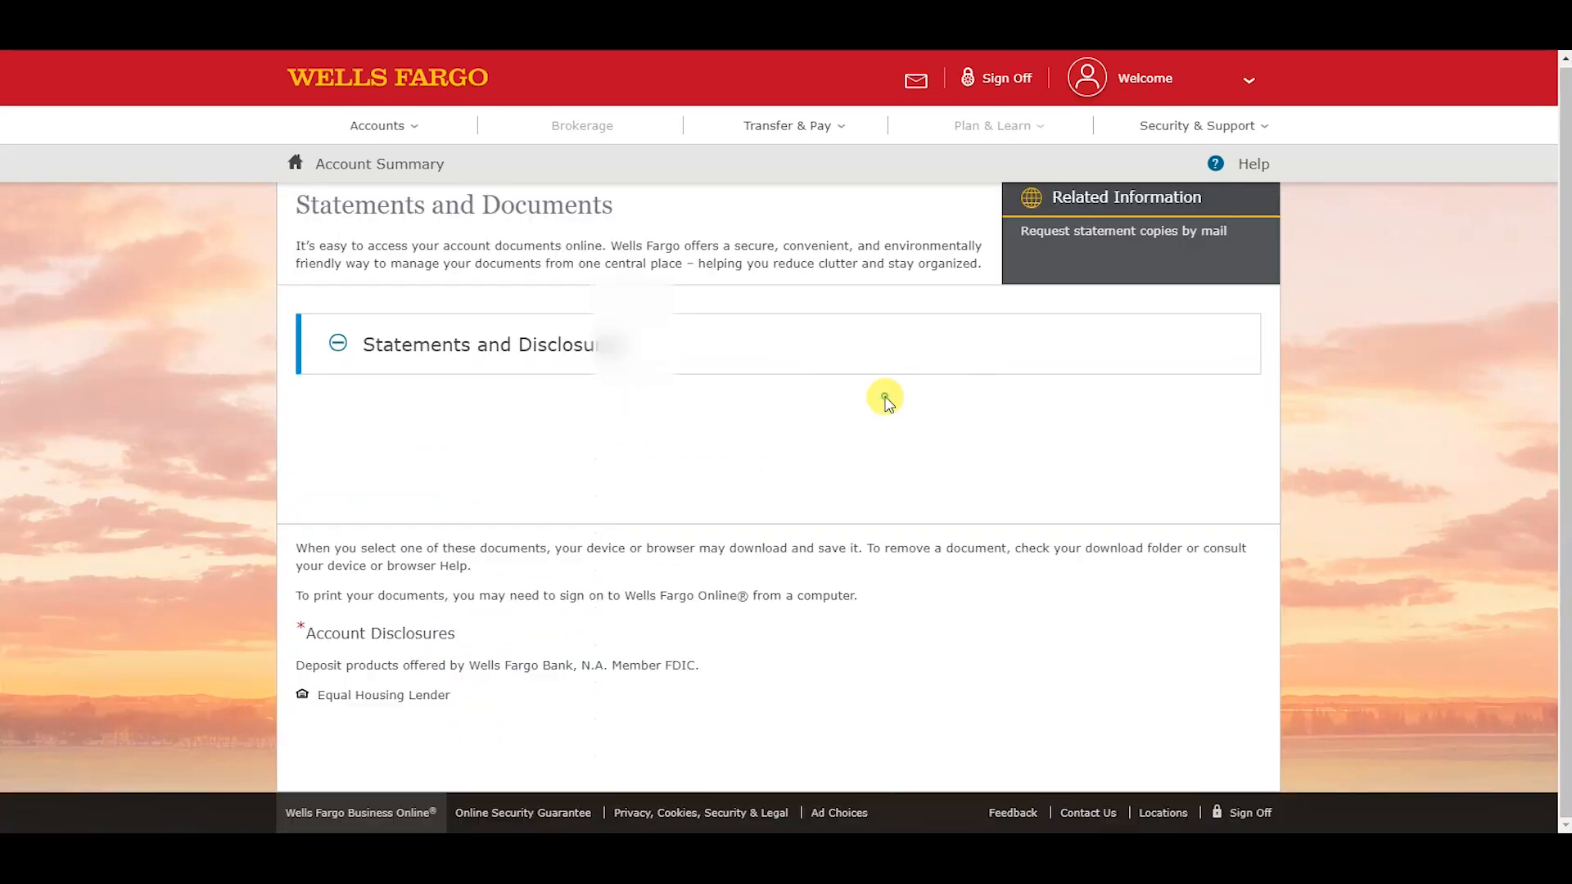
pyautogui.moveTo(867, 431)
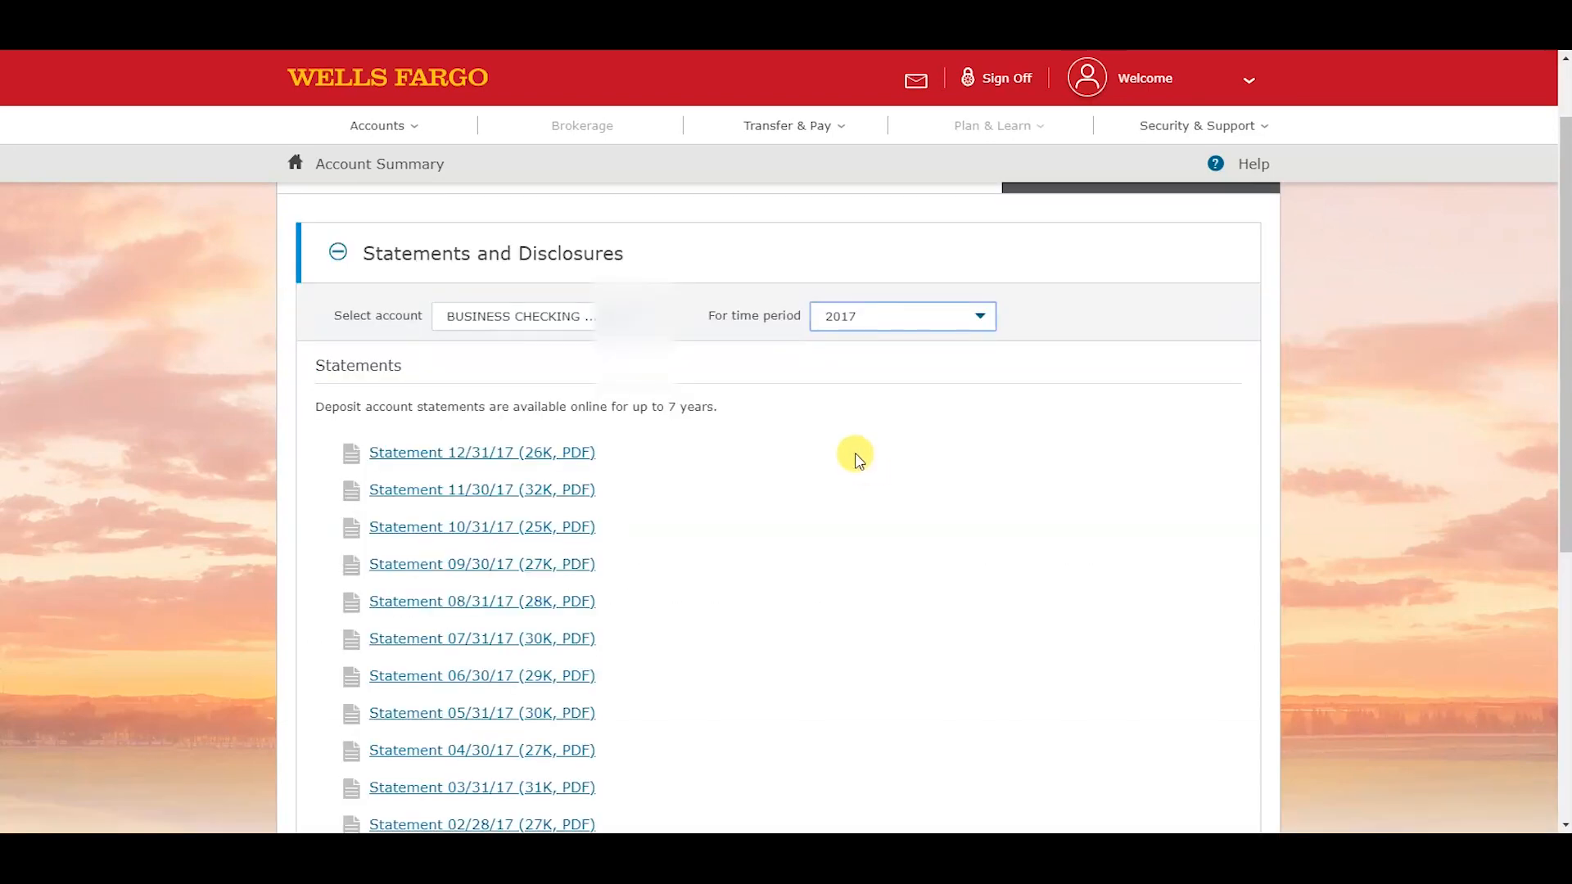
pyautogui.scroll(3)
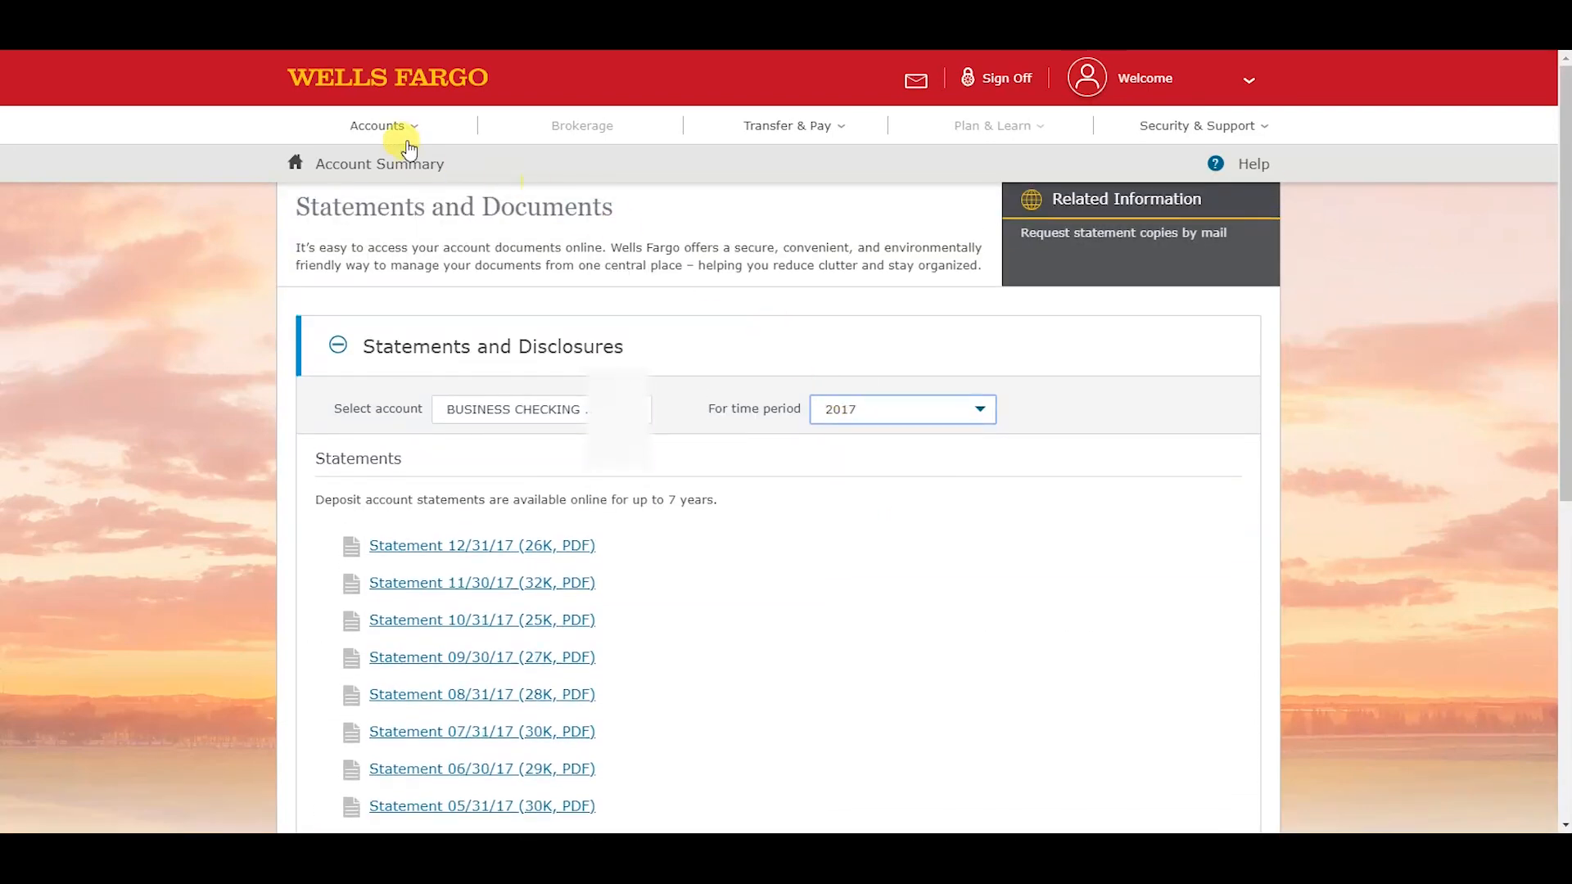
# Step: Return to Business Checking via Account Summary and go to Download Account Activity
pyautogui.click(378, 125)
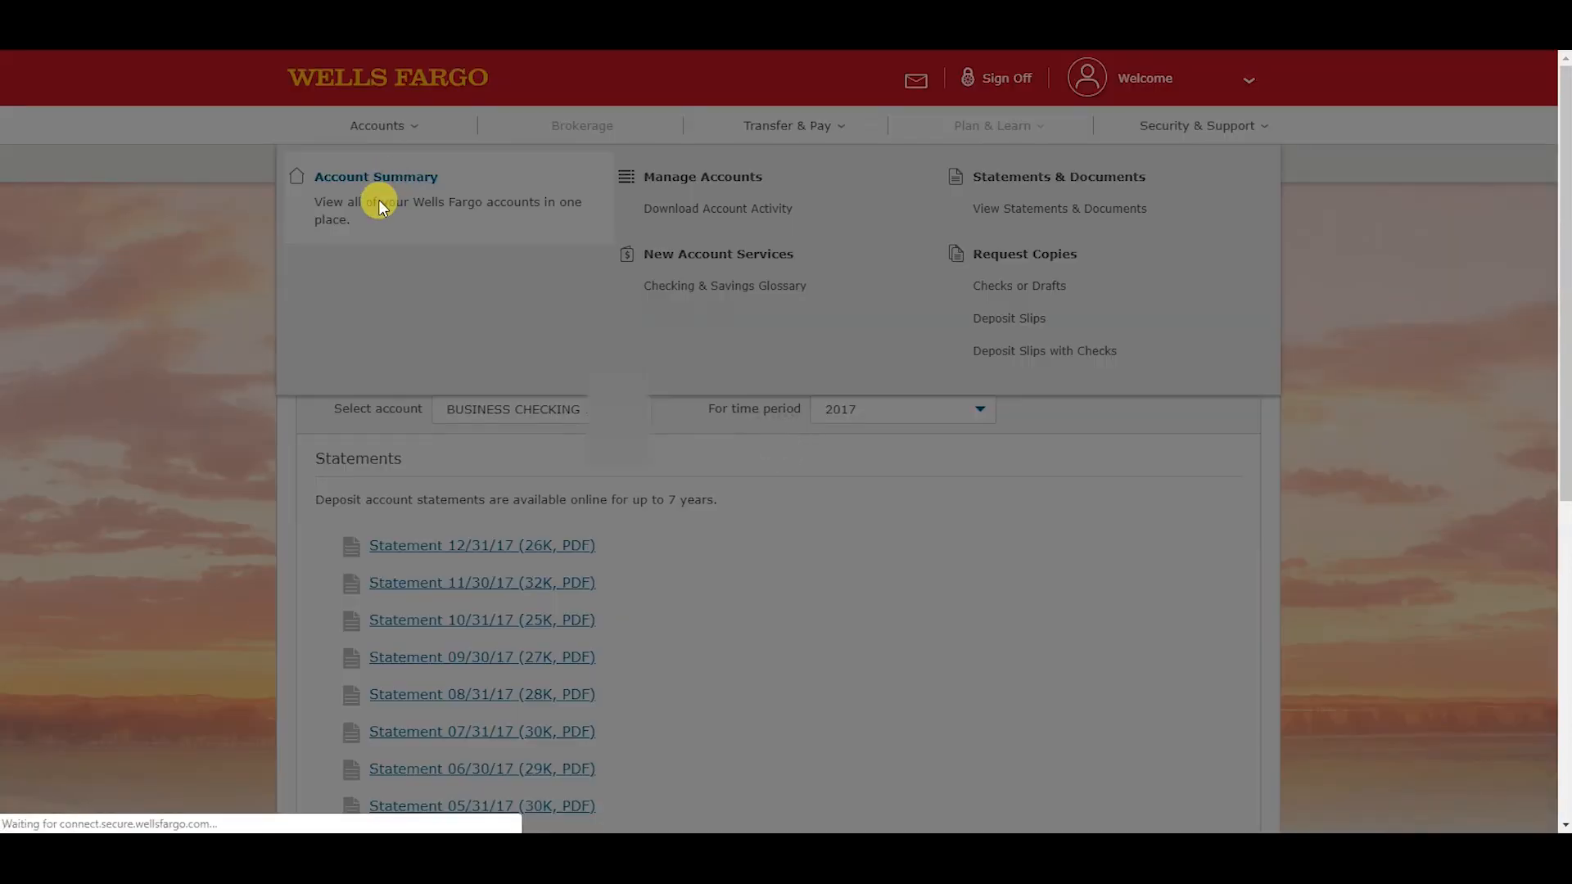
pyautogui.click(376, 176)
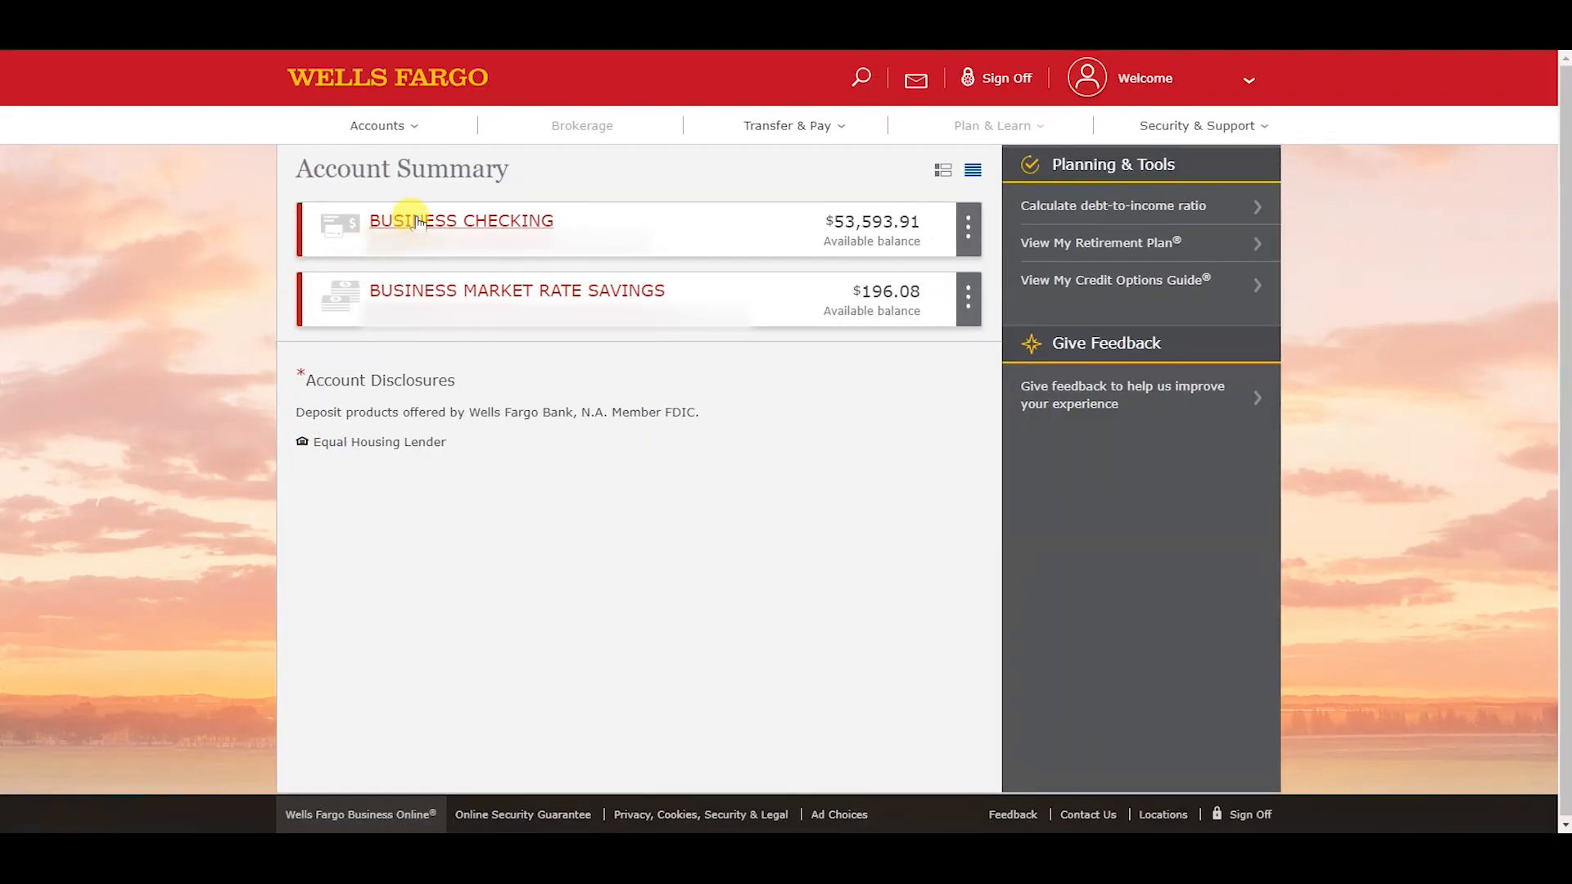
pyautogui.click(460, 221)
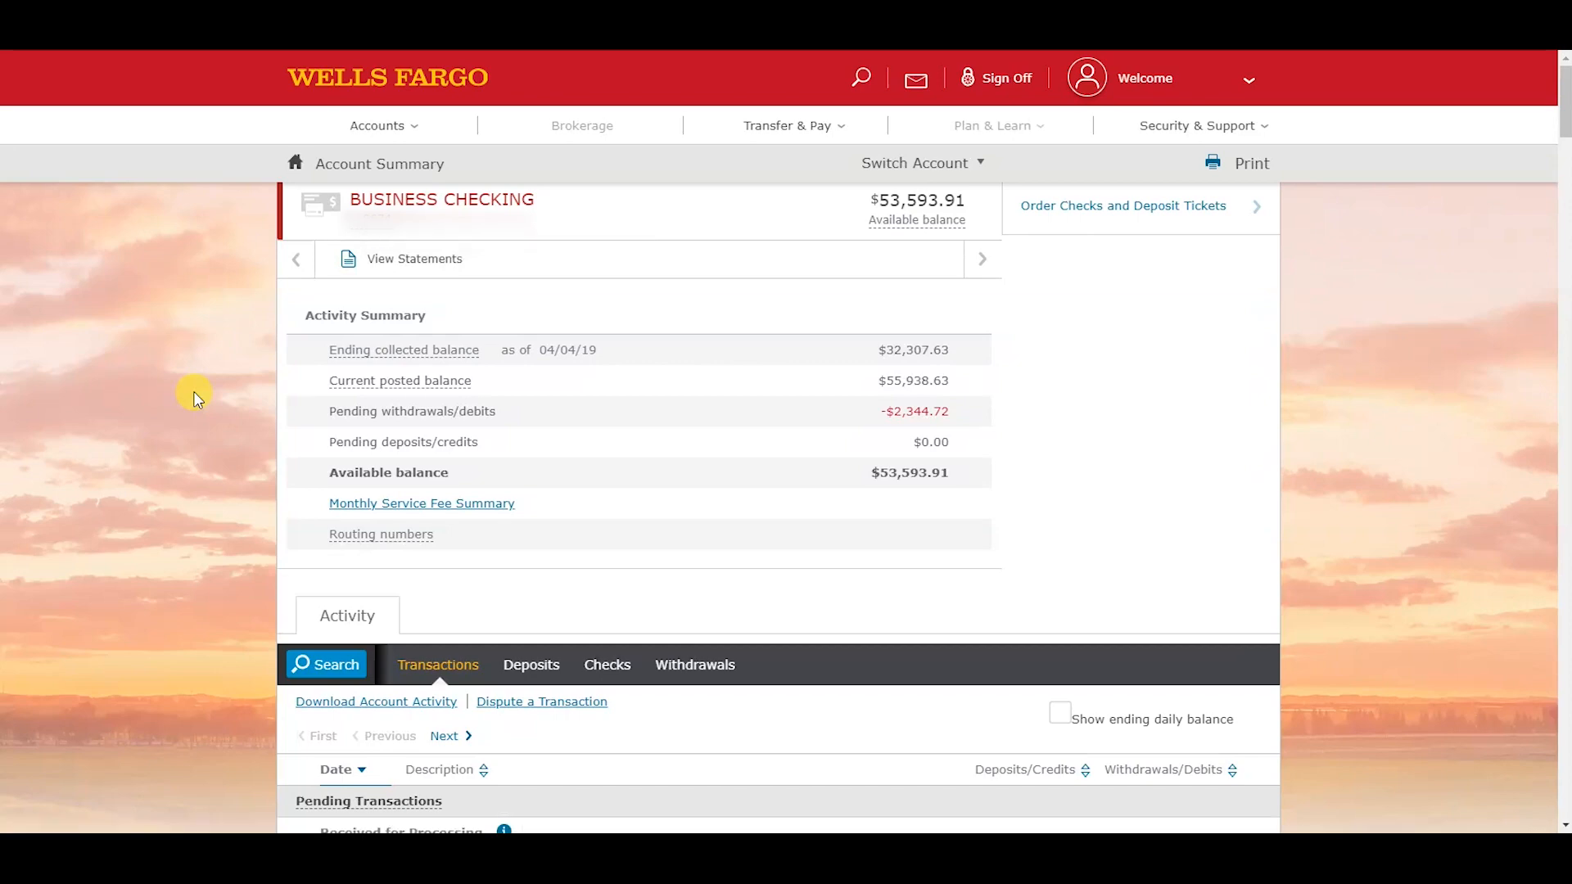
pyautogui.scroll(-3)
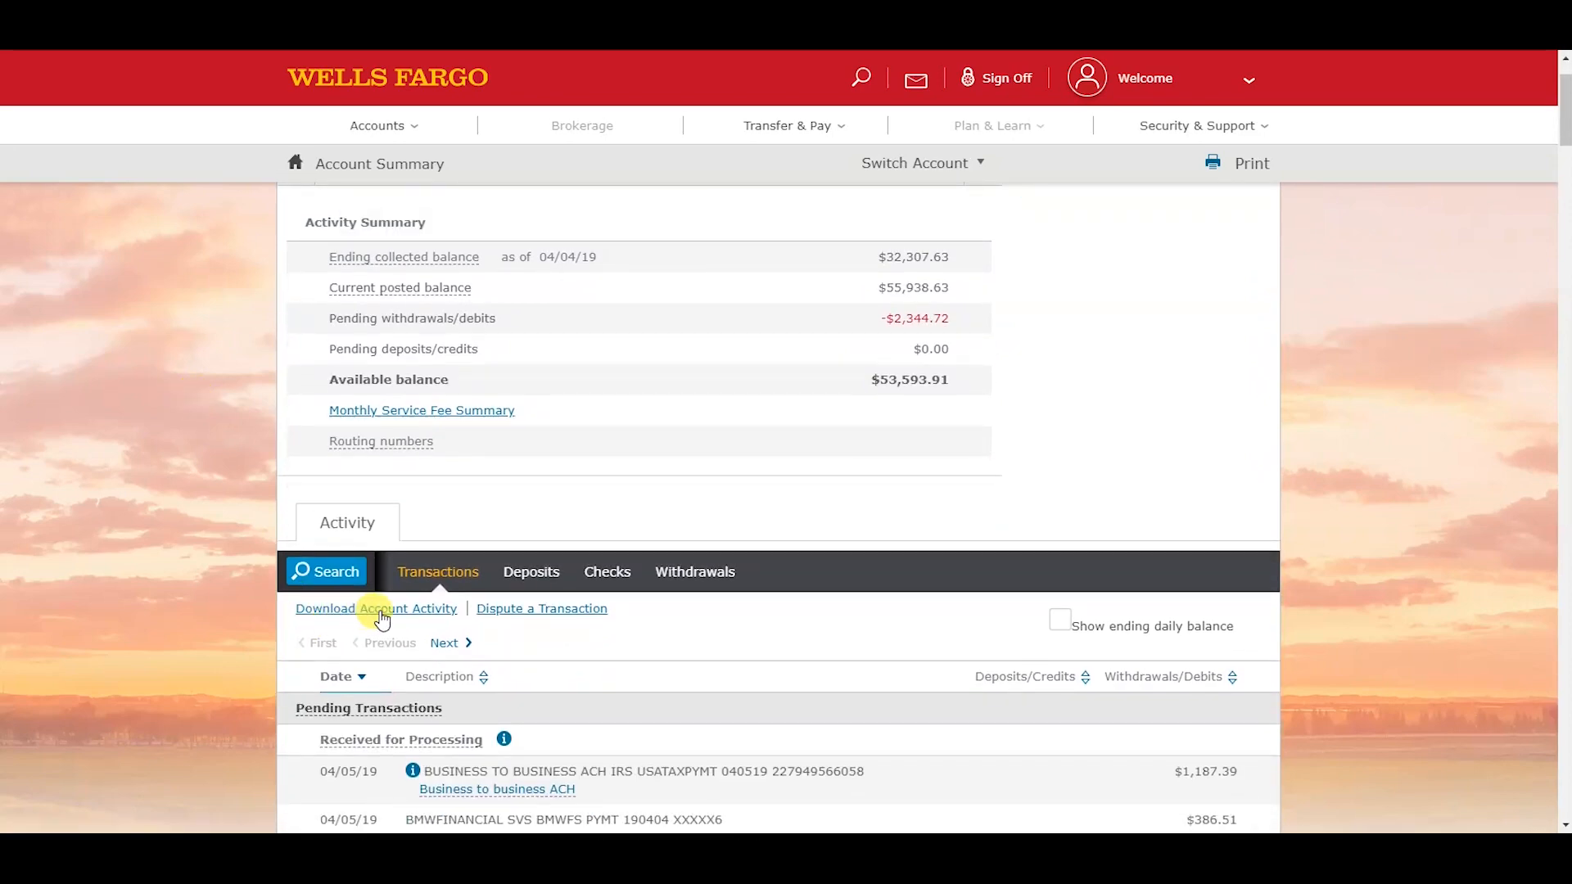
pyautogui.click(376, 608)
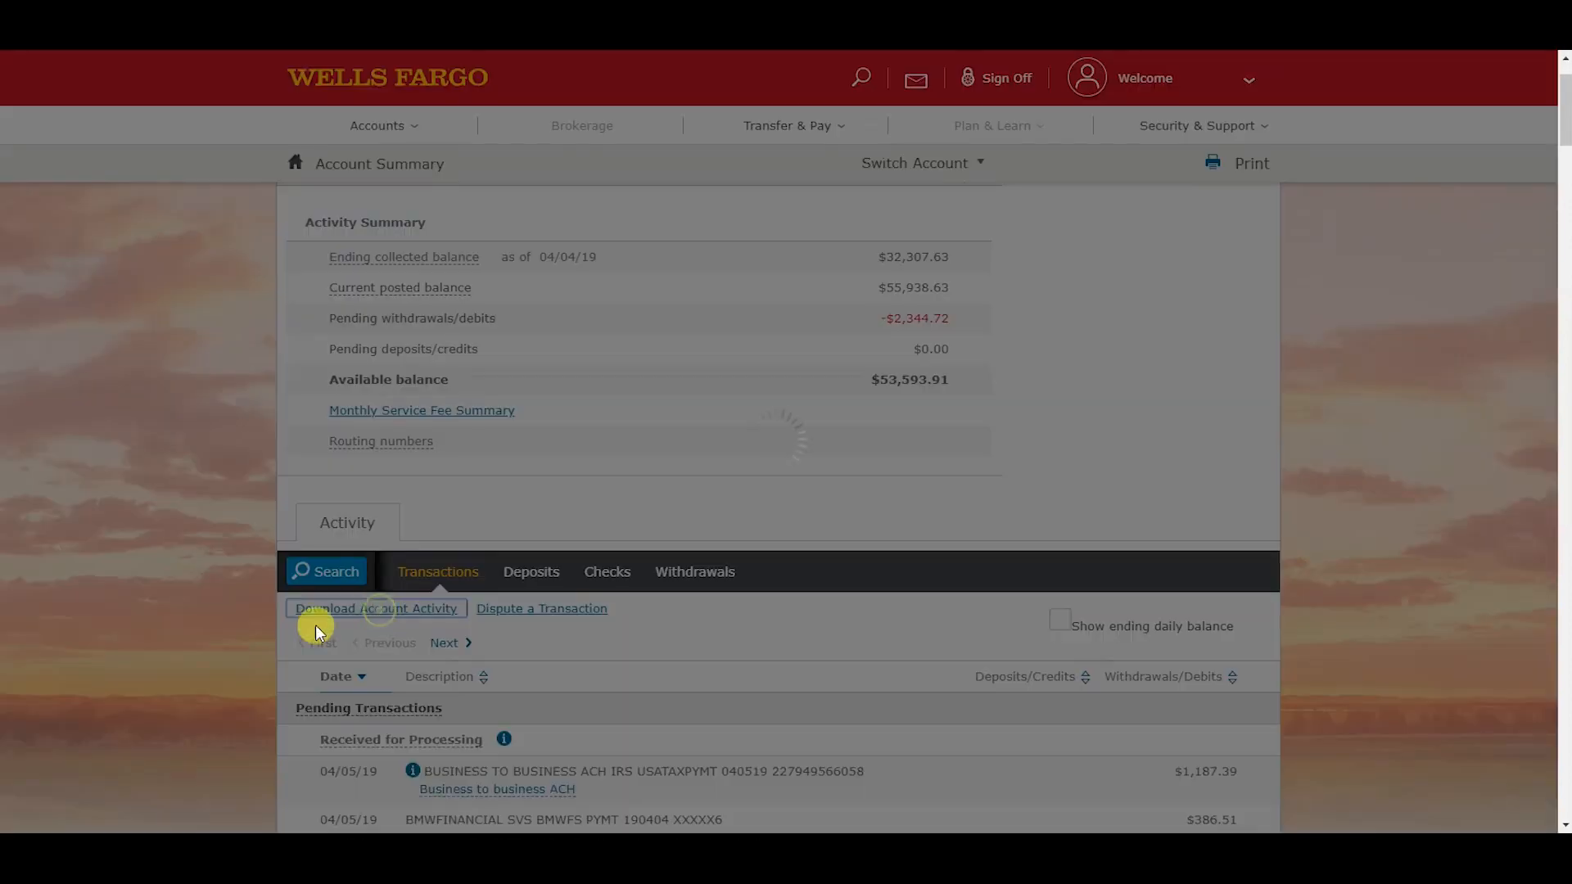
# Step: Set the activity download date range from 01/01/19 to 01/31/19
pyautogui.click(376, 608)
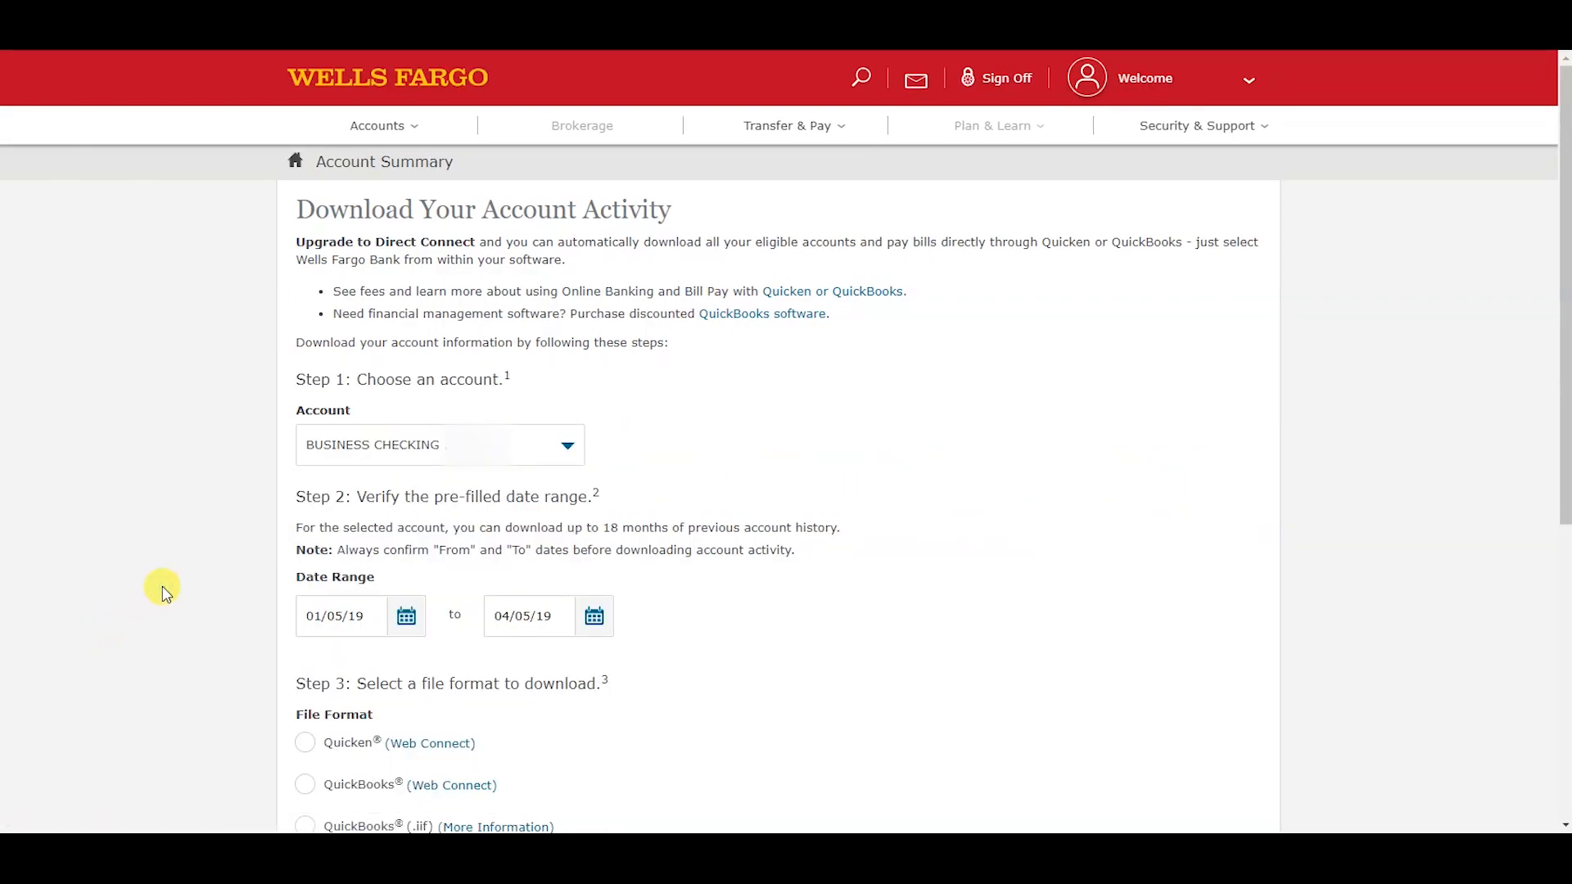
pyautogui.scroll(-3)
pyautogui.write('1')
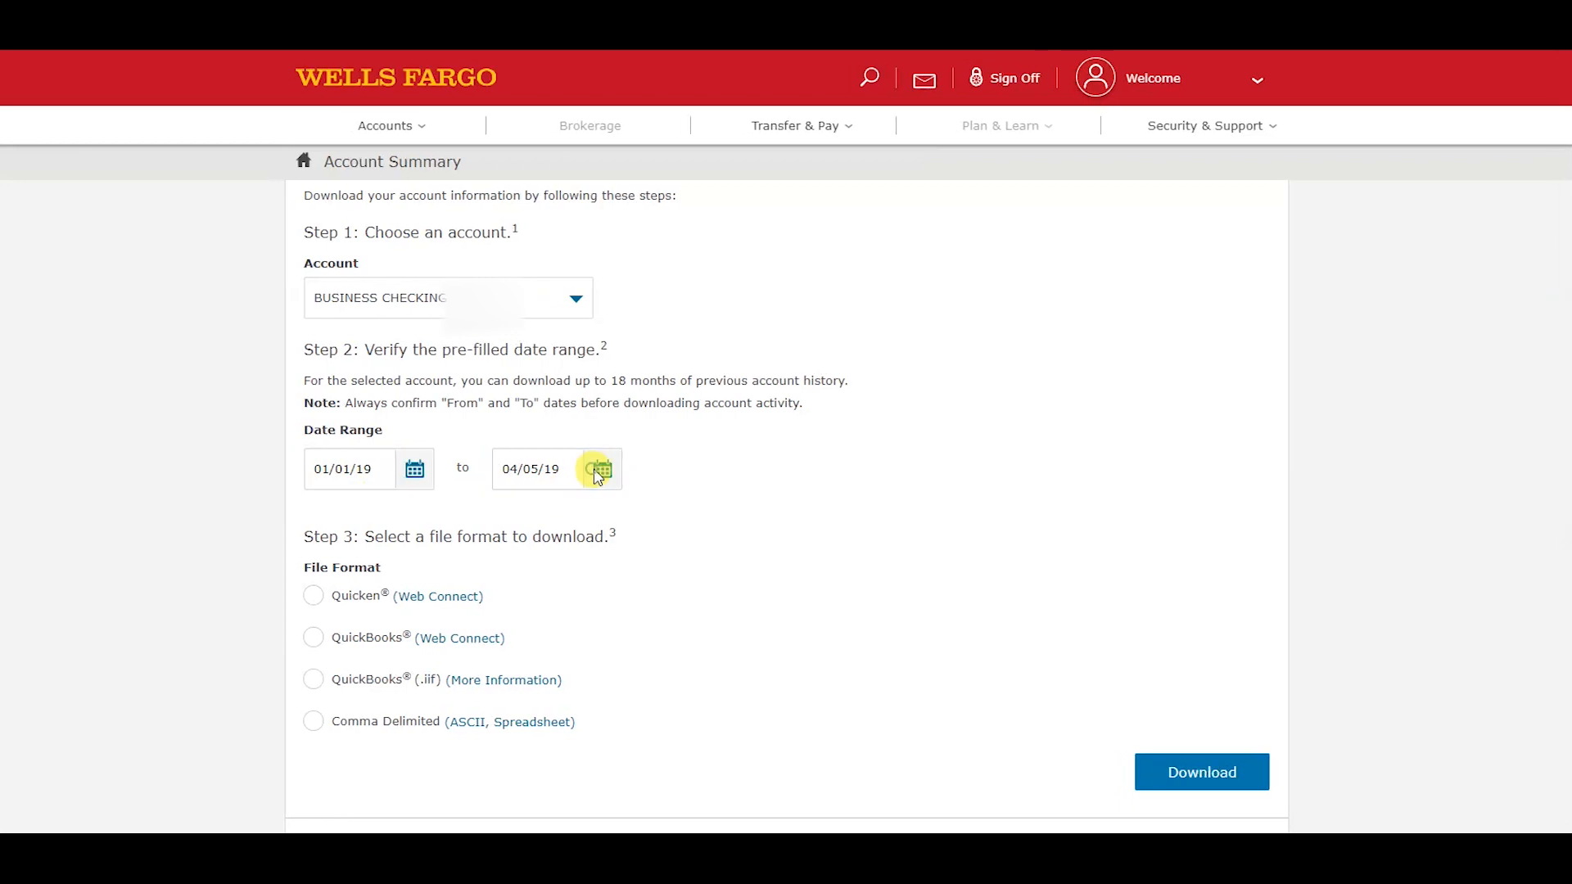
pyautogui.click(602, 468)
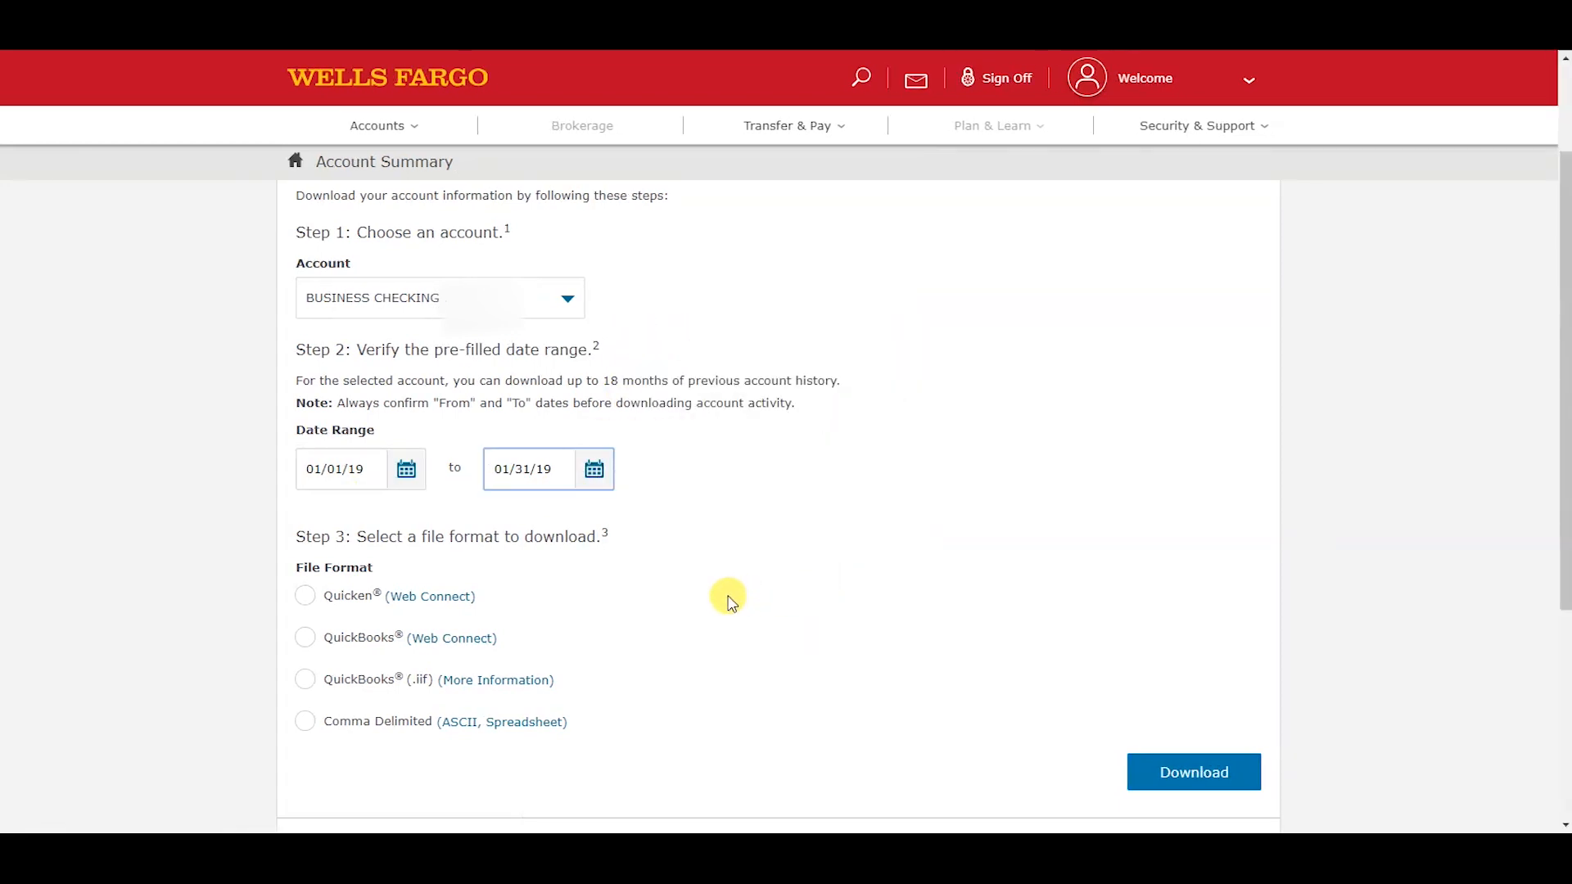
pyautogui.moveTo(431, 536)
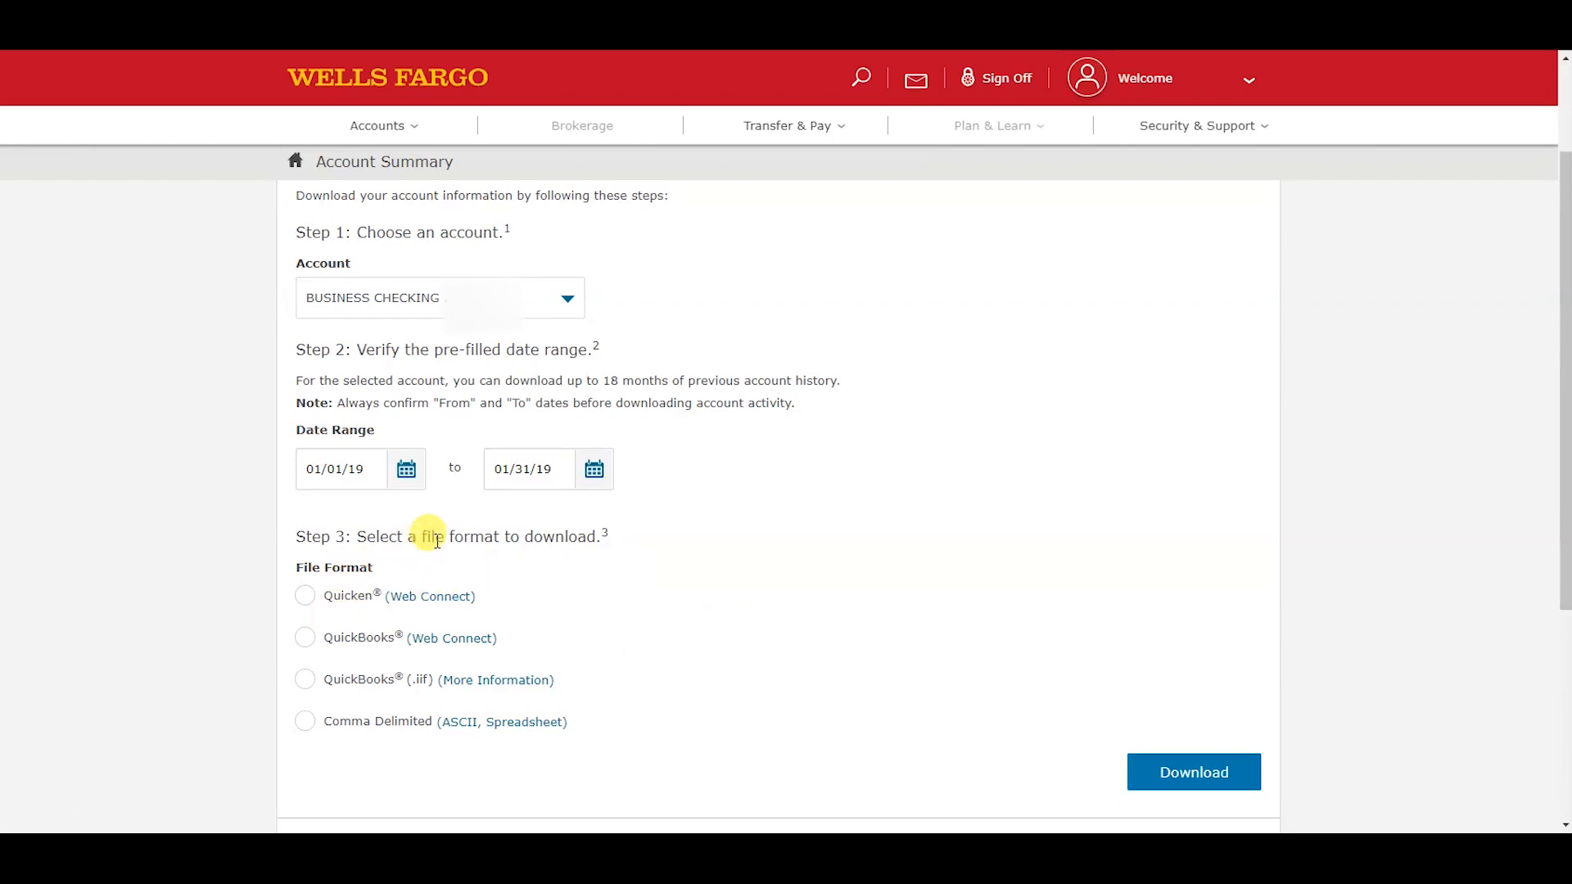
pyautogui.moveTo(346, 720)
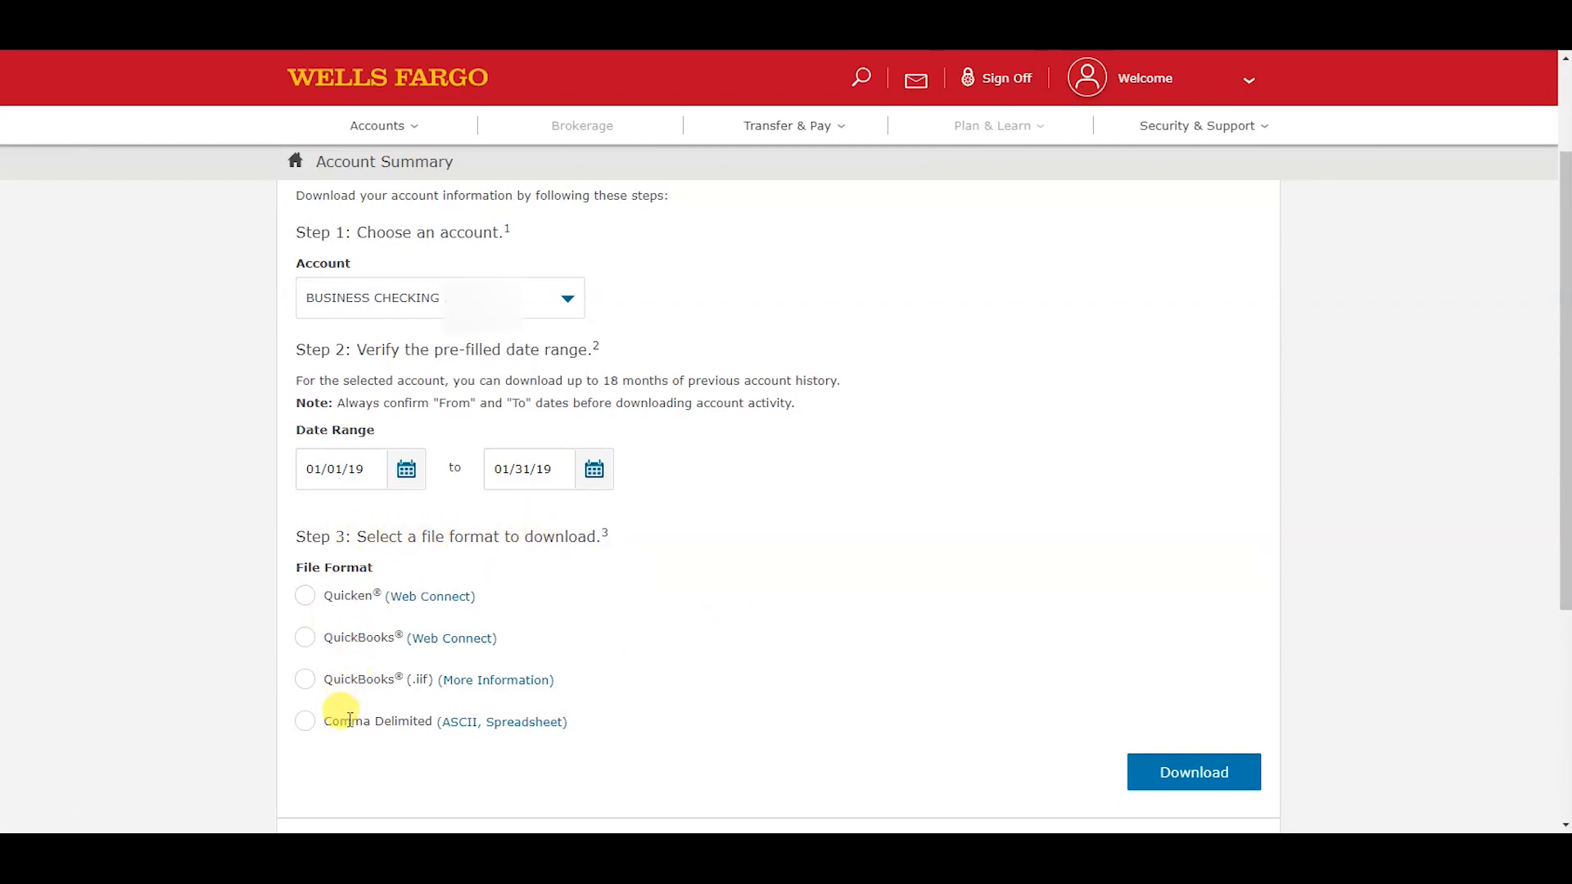
pyautogui.moveTo(366, 714)
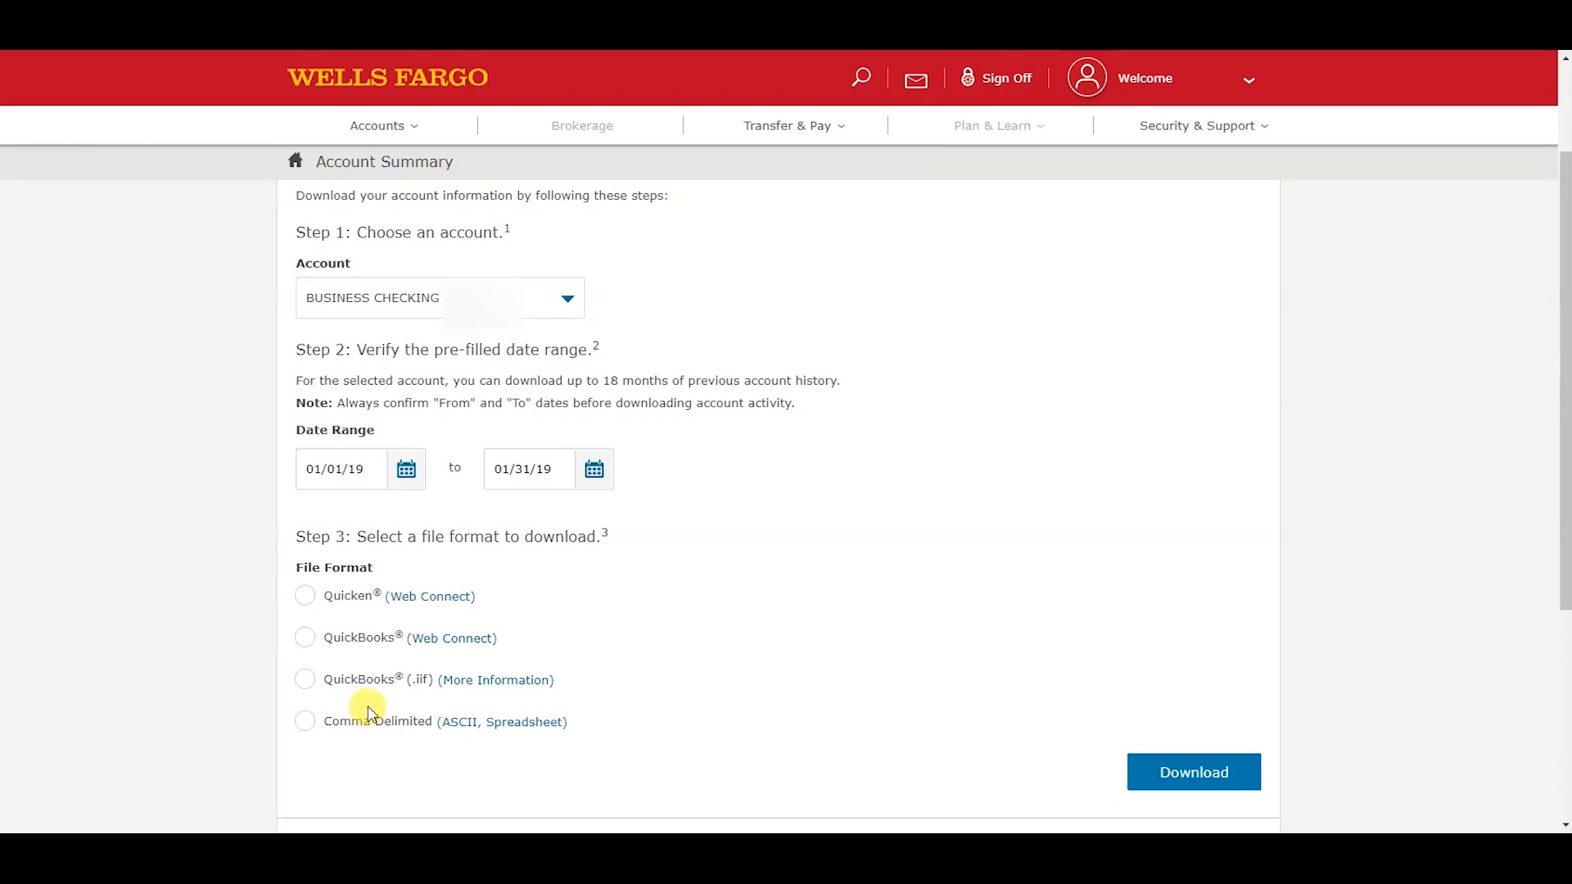
pyautogui.moveTo(321, 595)
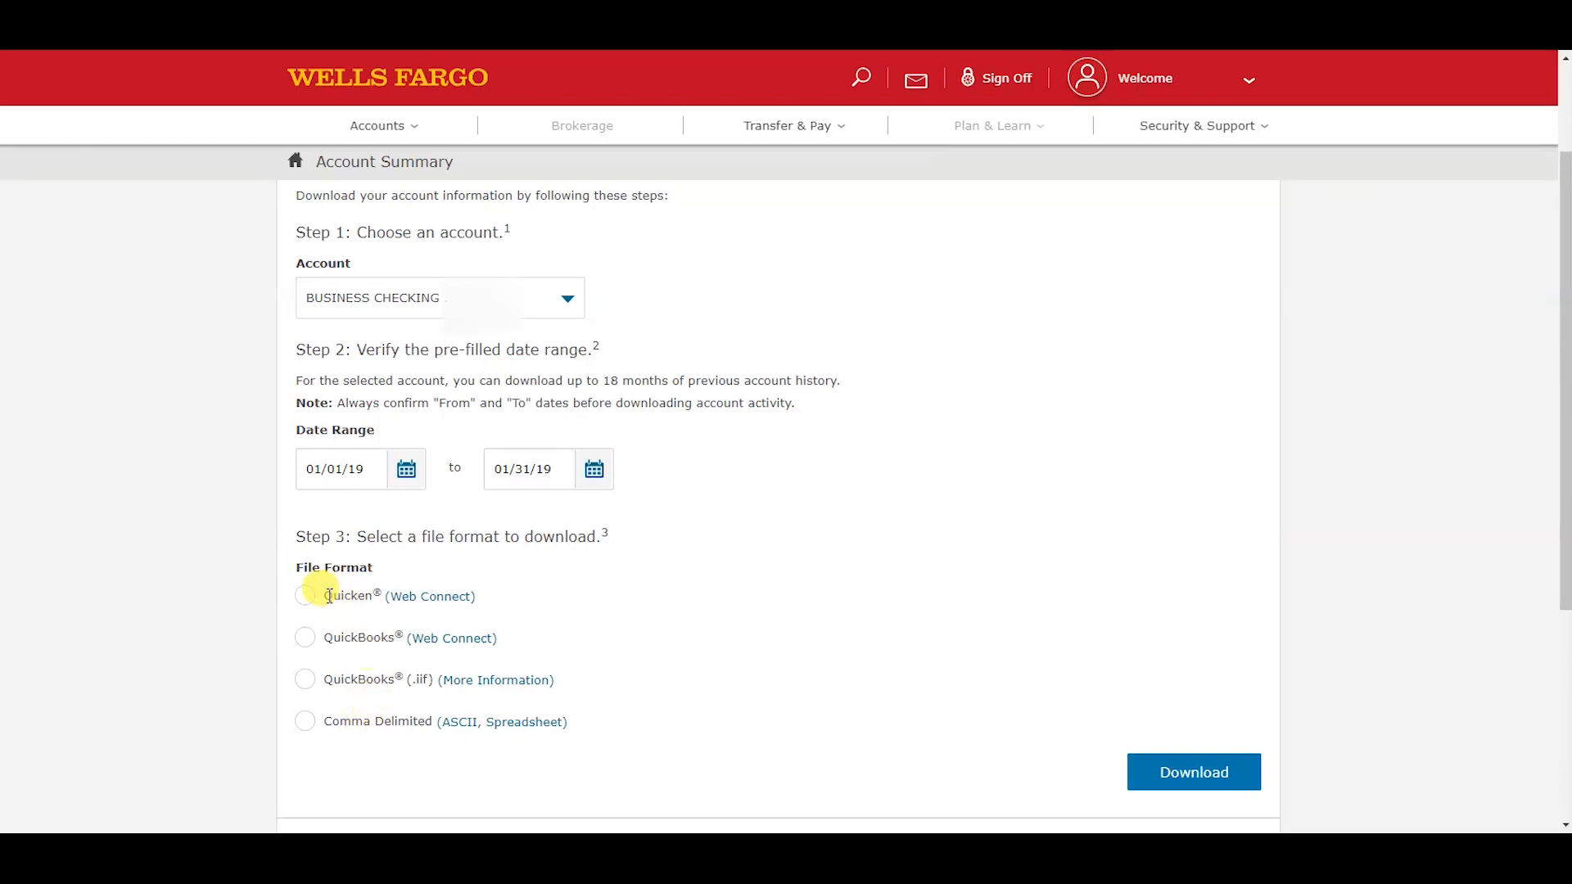
# Step: Choose QuickBooks (Web Connect) as the file format instead of Quicken
pyautogui.click(304, 595)
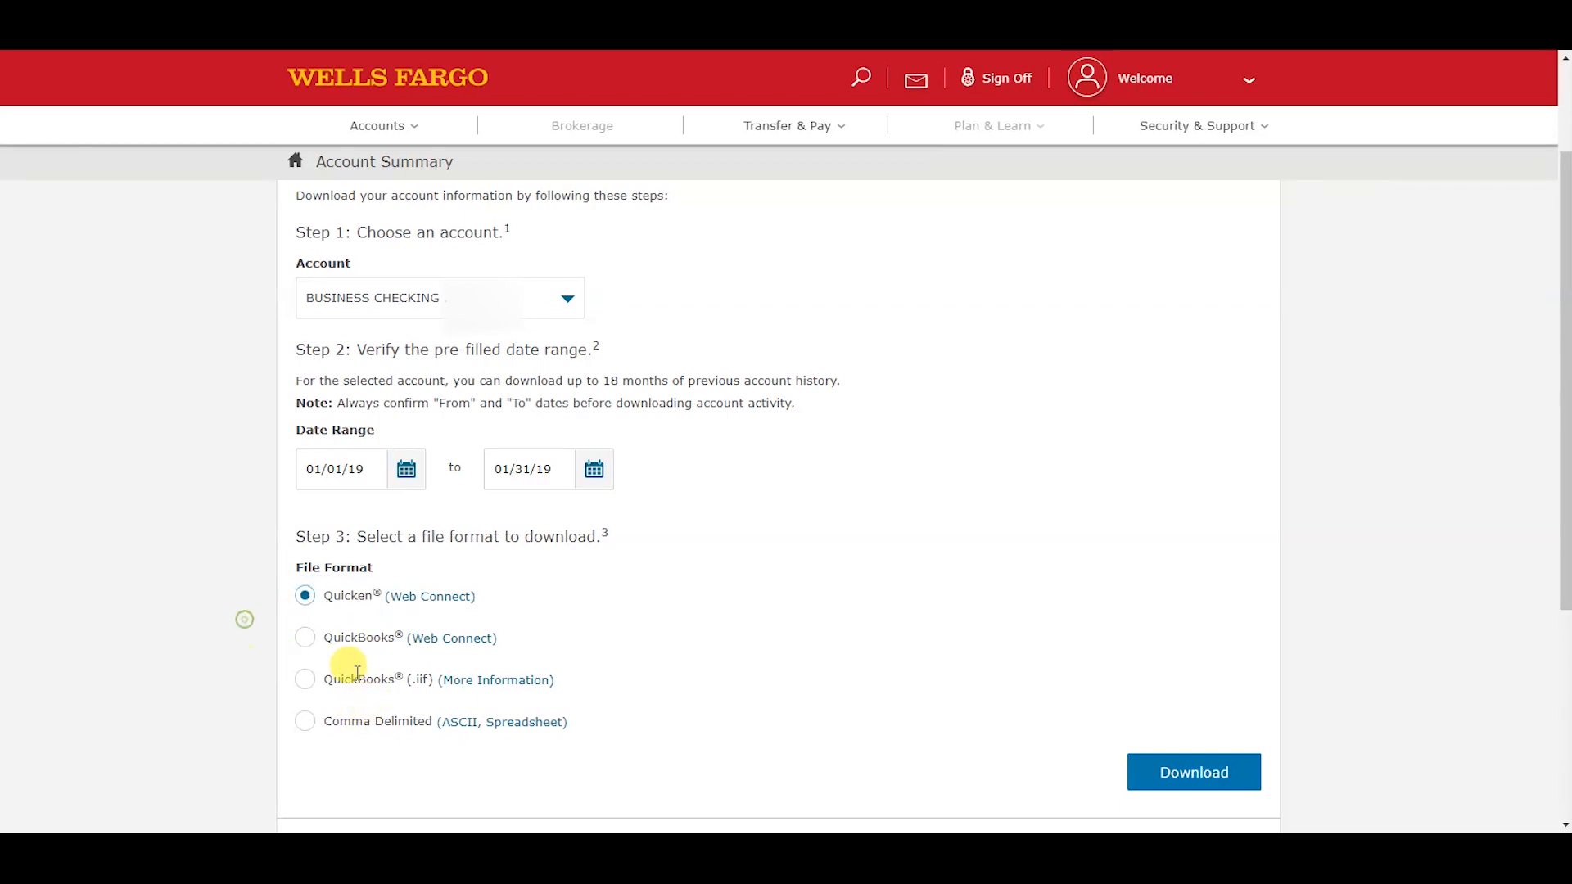
pyautogui.moveTo(384, 720)
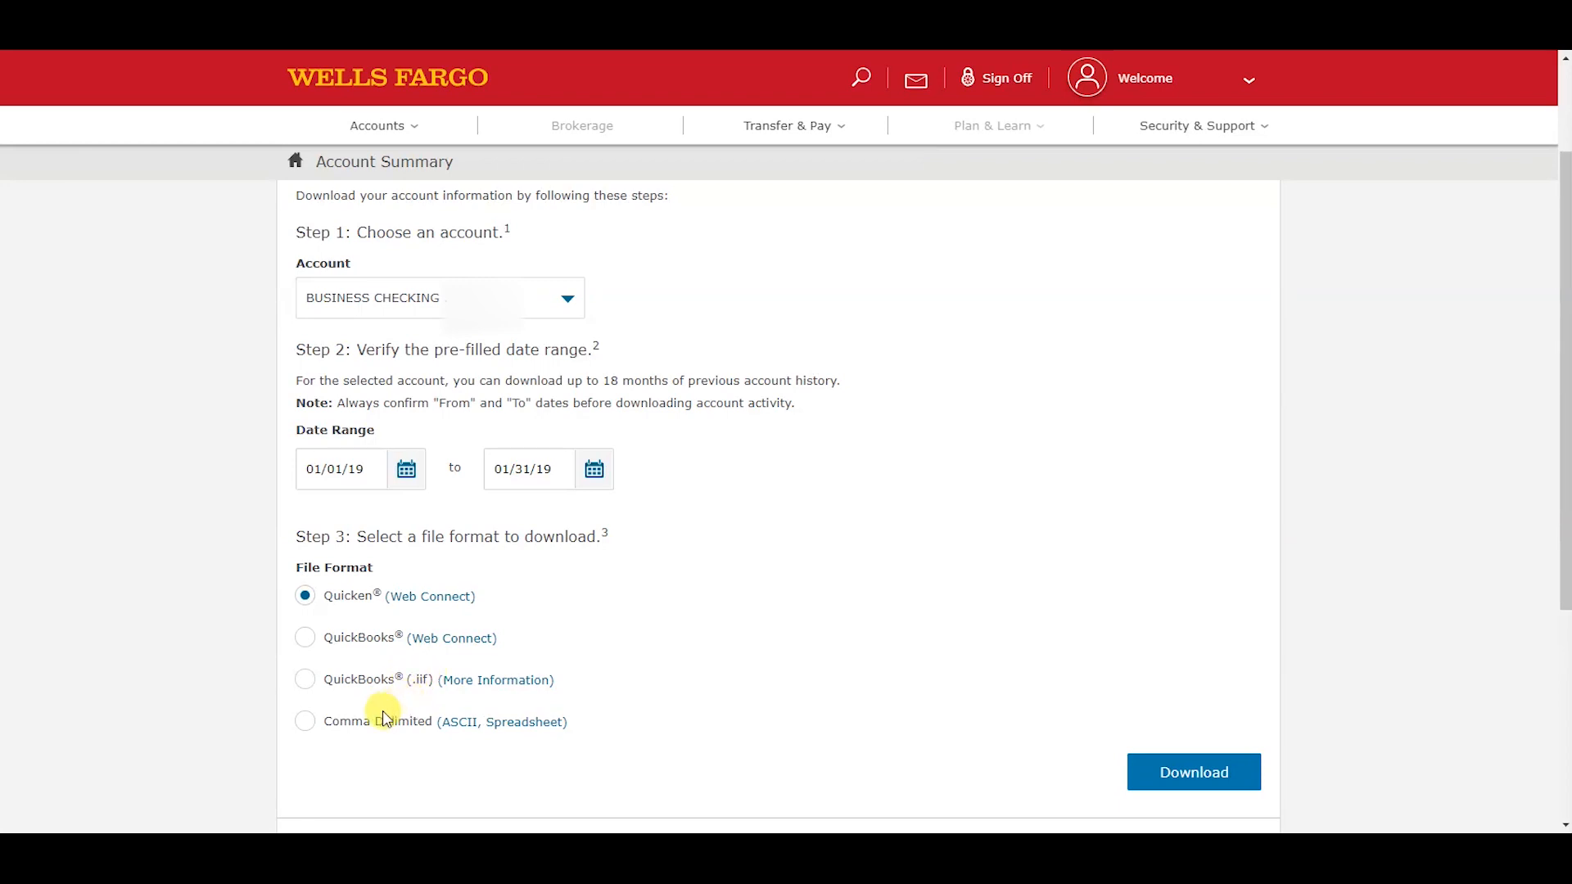
pyautogui.moveTo(306, 643)
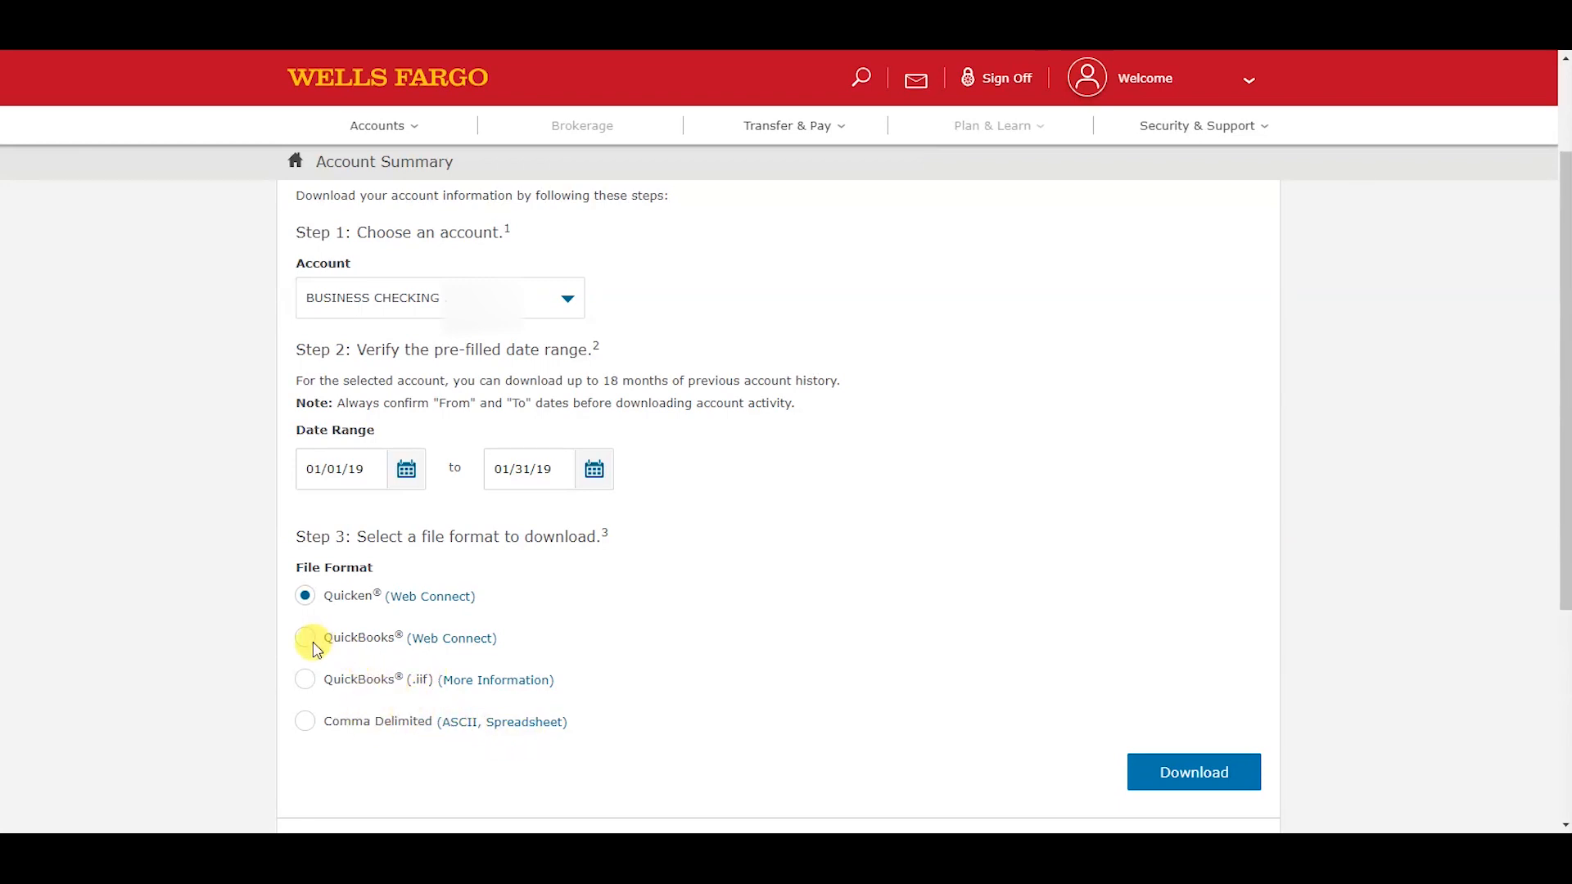
pyautogui.click(304, 637)
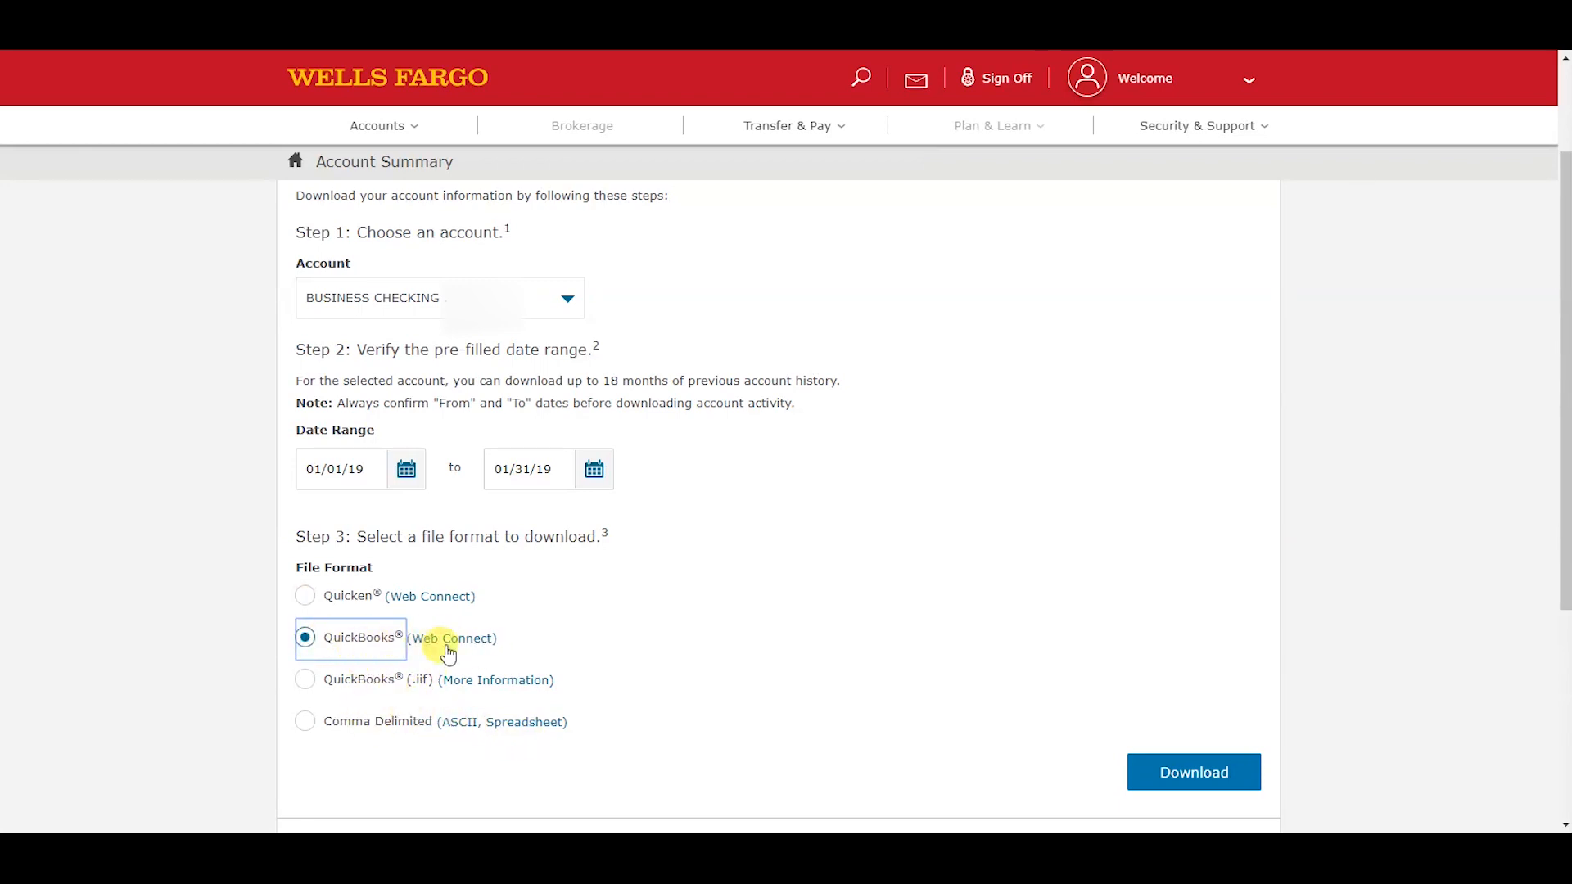
pyautogui.moveTo(386, 643)
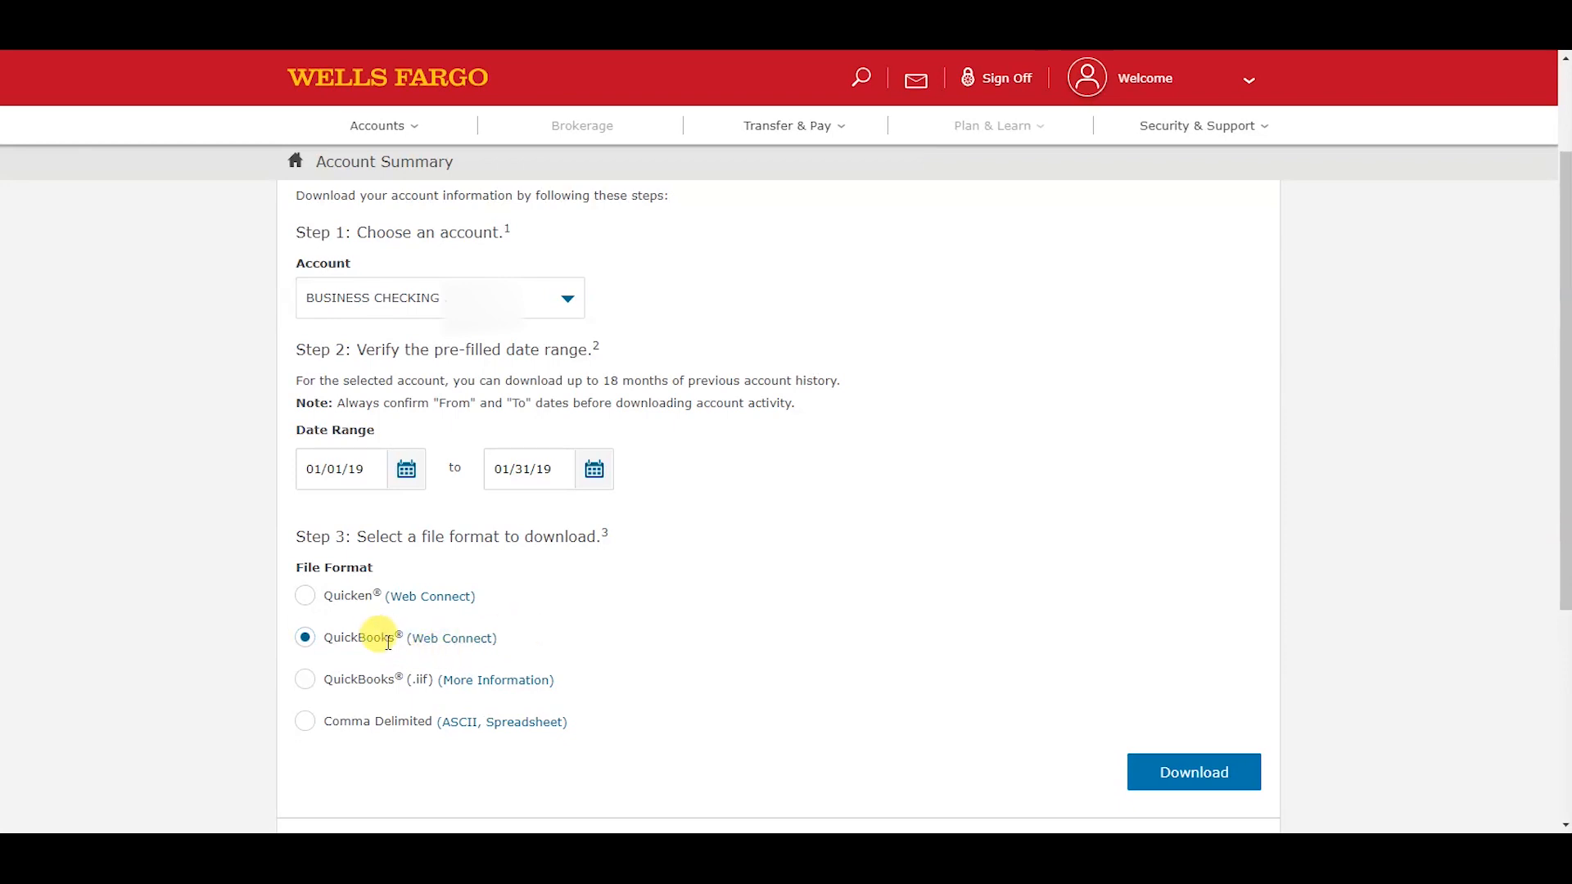
pyautogui.moveTo(452, 638)
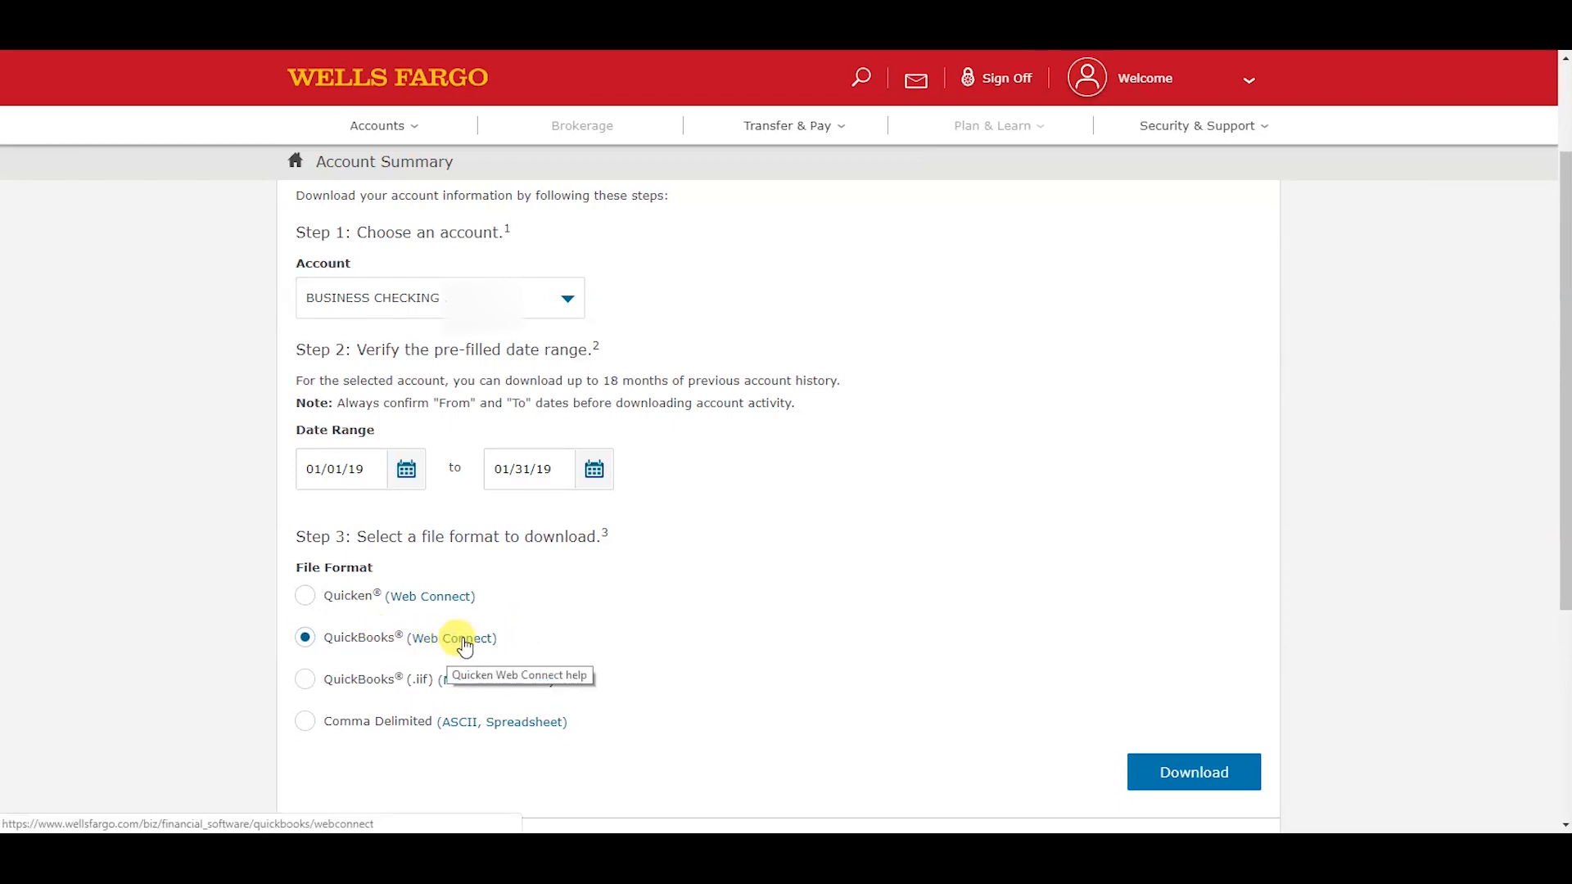
pyautogui.moveTo(564, 638)
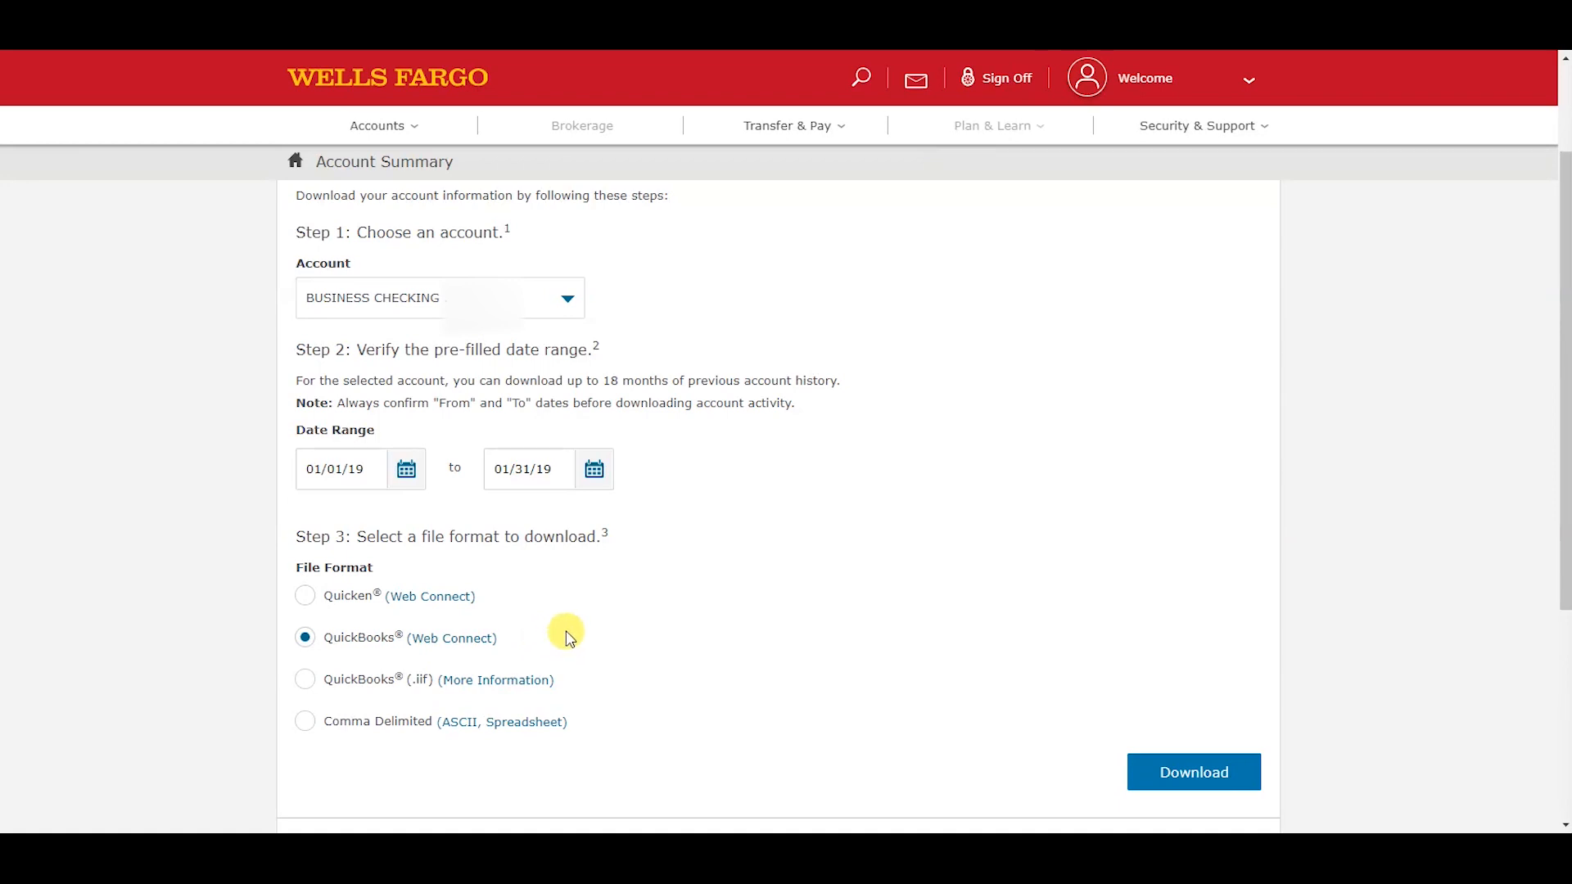
pyautogui.moveTo(498, 469)
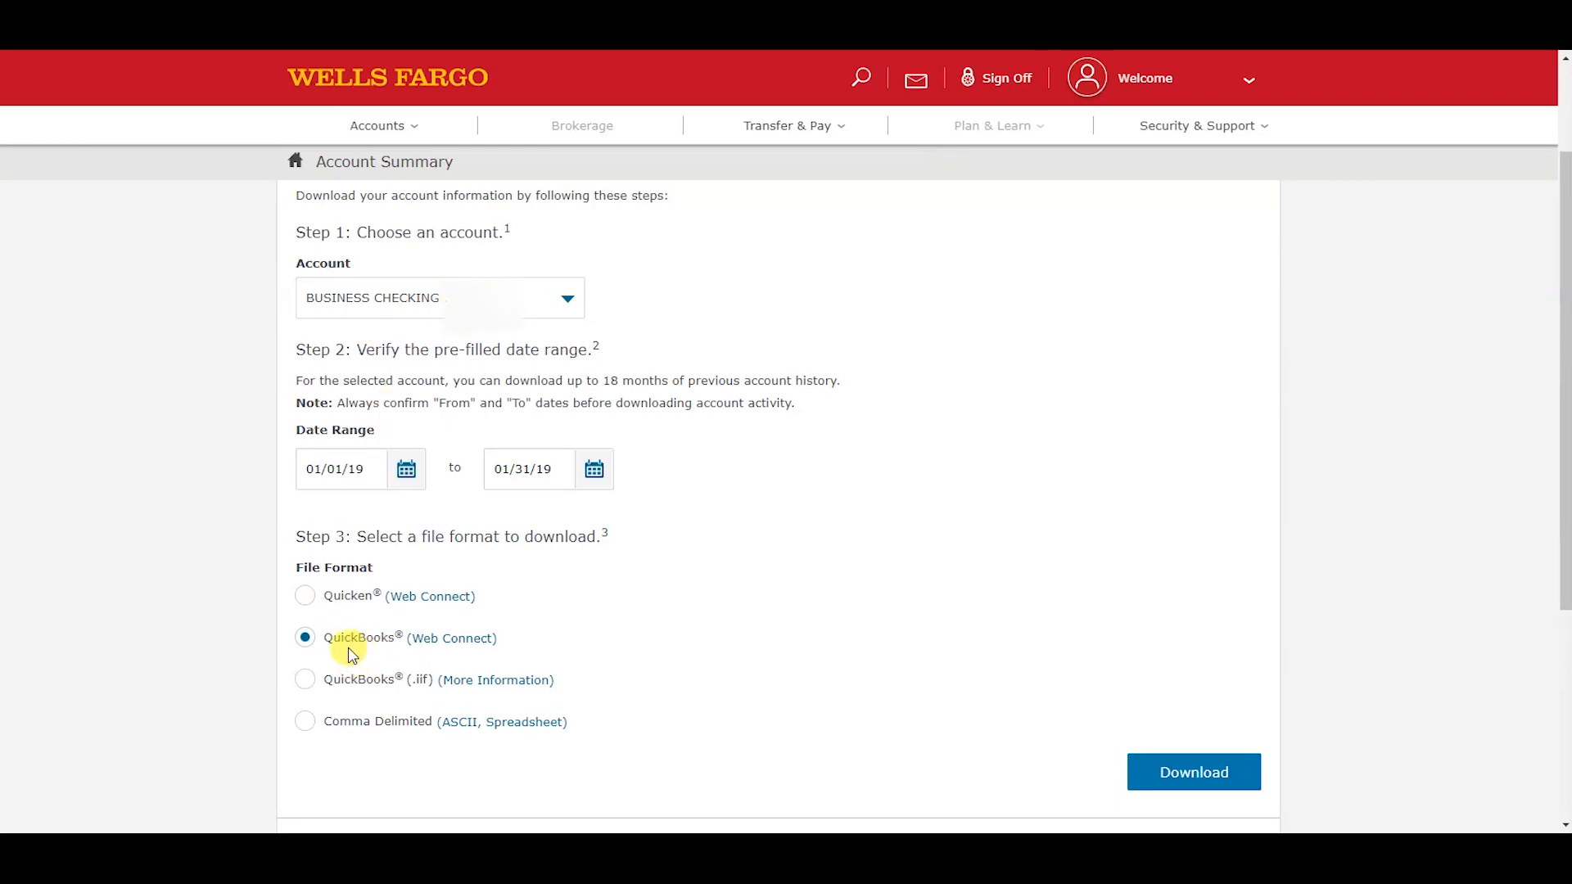
pyautogui.moveTo(1174, 747)
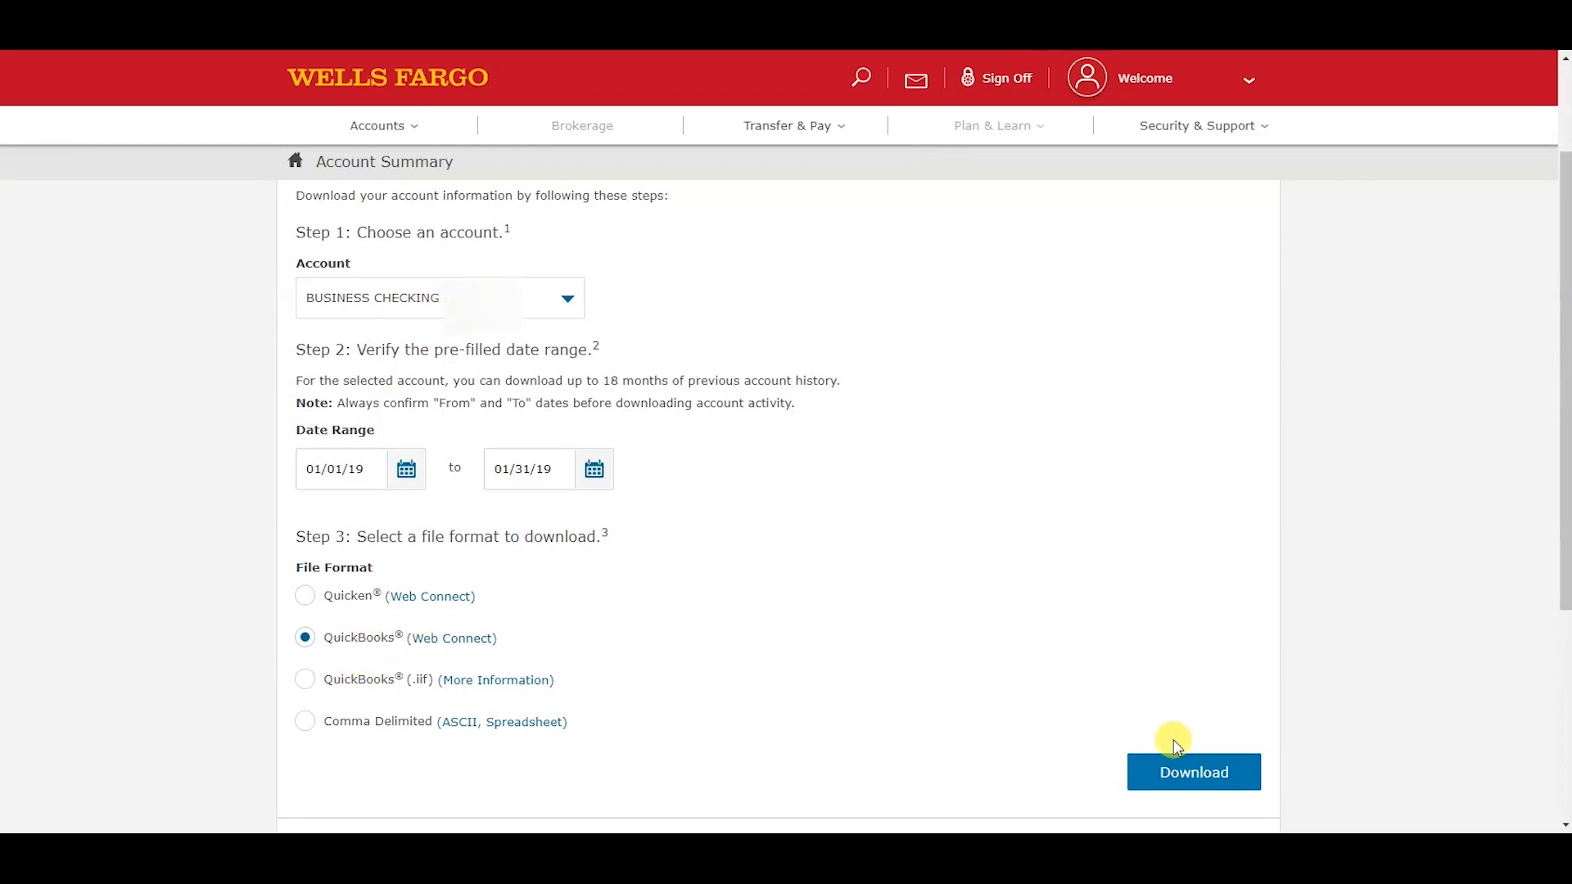
# Step: Download the January checking activity as Checking1 (1).qbo
pyautogui.click(1192, 772)
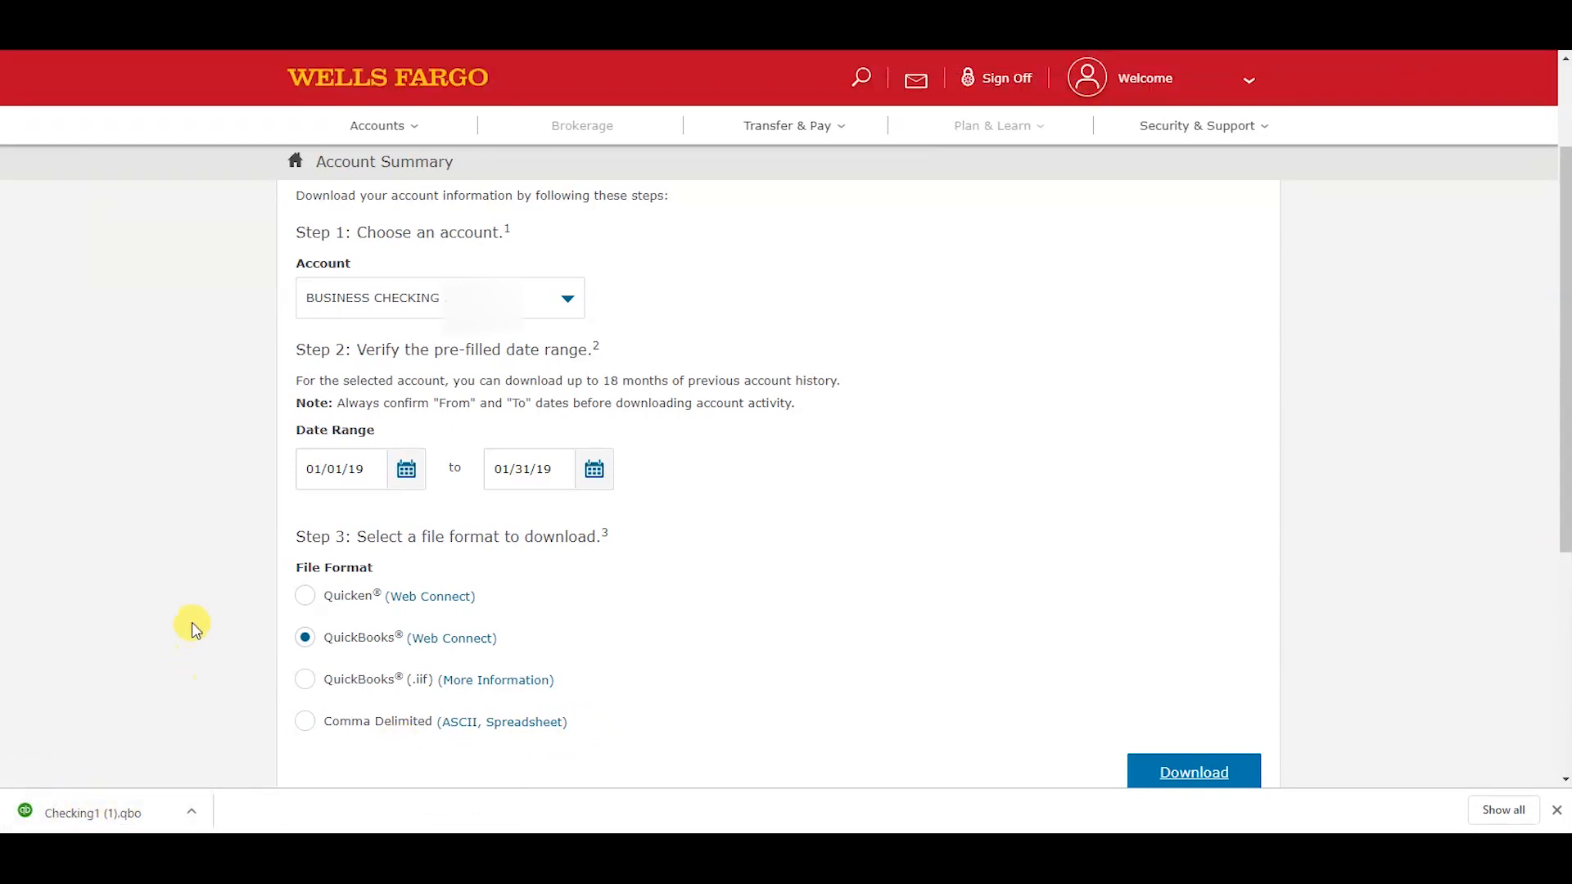
pyautogui.moveTo(211, 573)
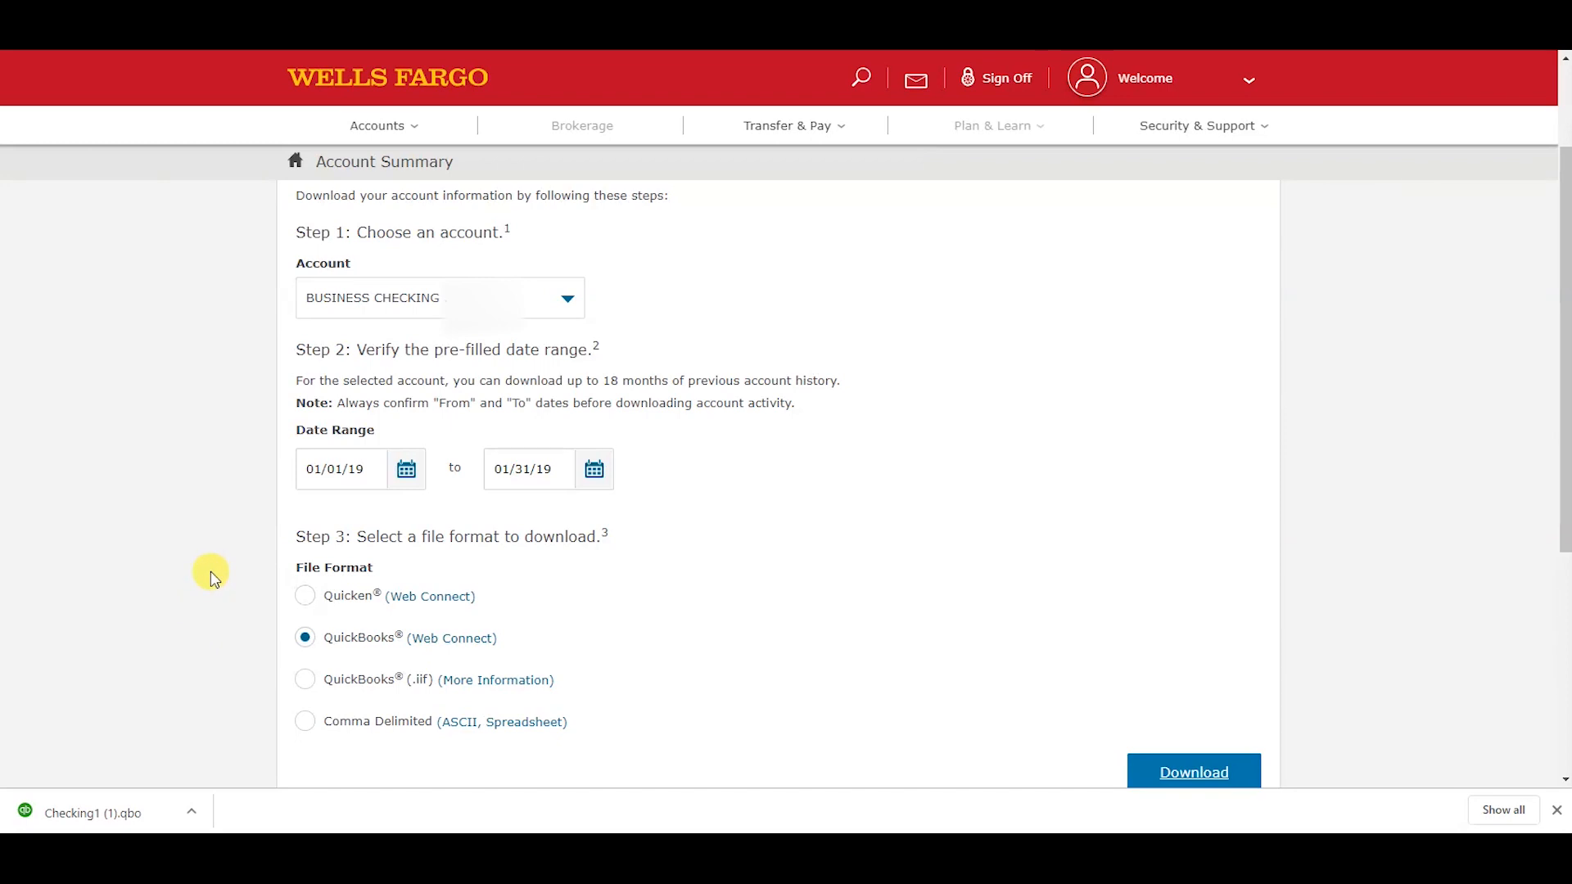